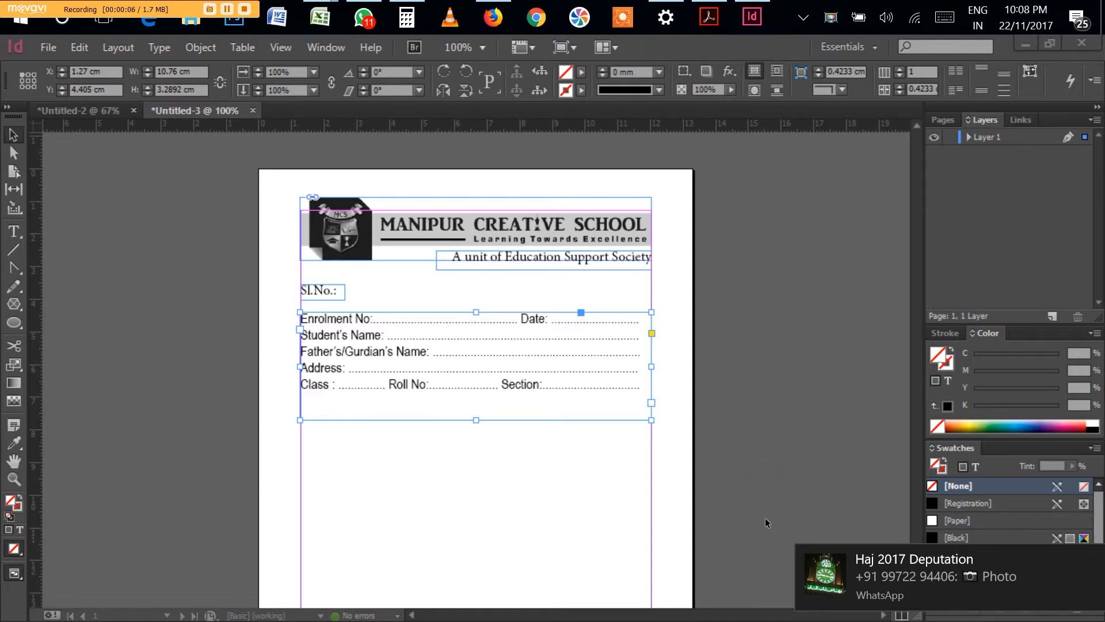
mouse_move(571, 456)
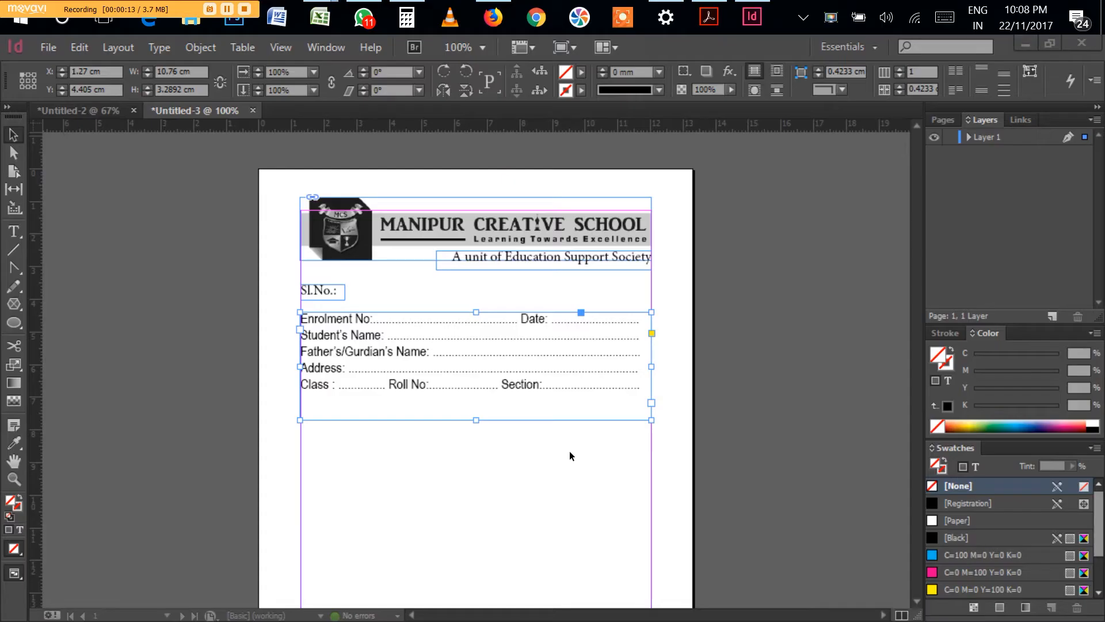
mouse_move(479, 486)
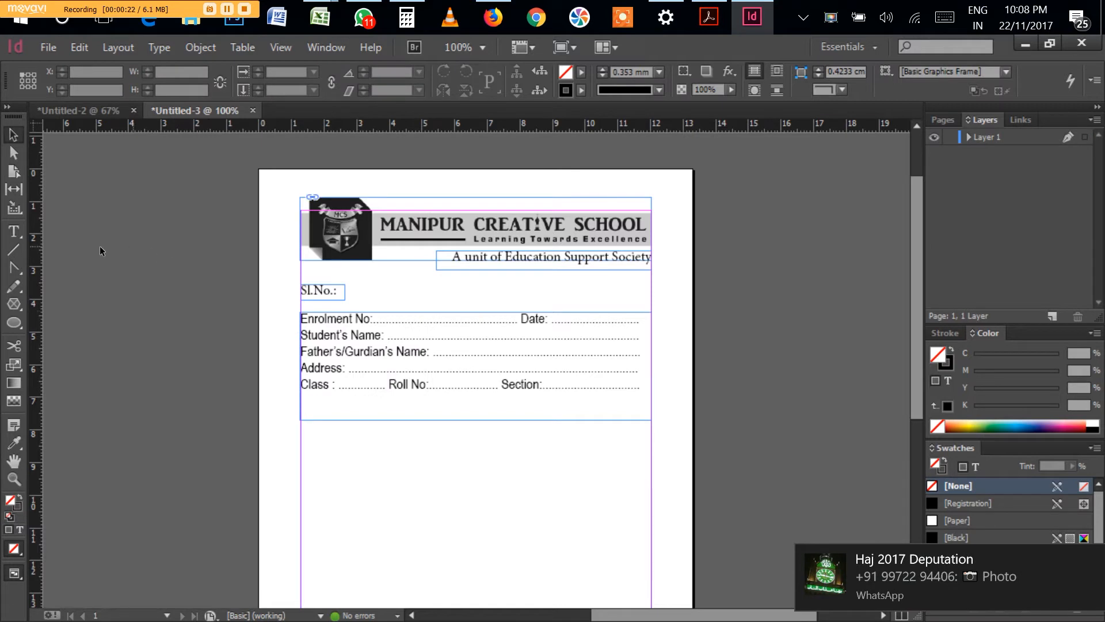
mouse_move(13, 233)
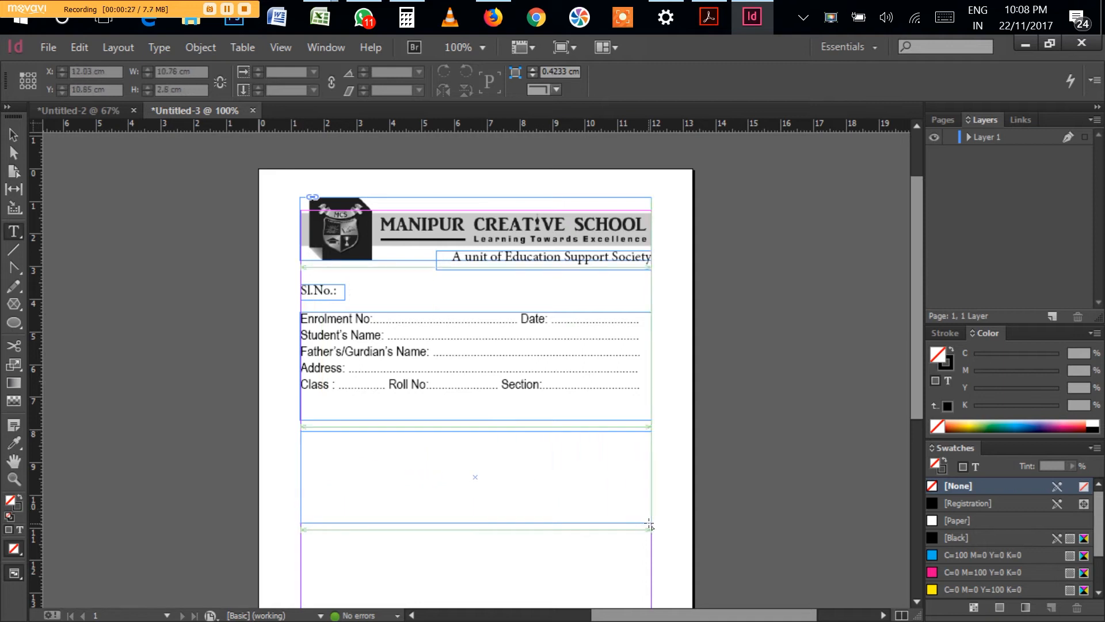
In the empty frame below the student details, start defining a new table style from Insert Table
left_click(13, 232)
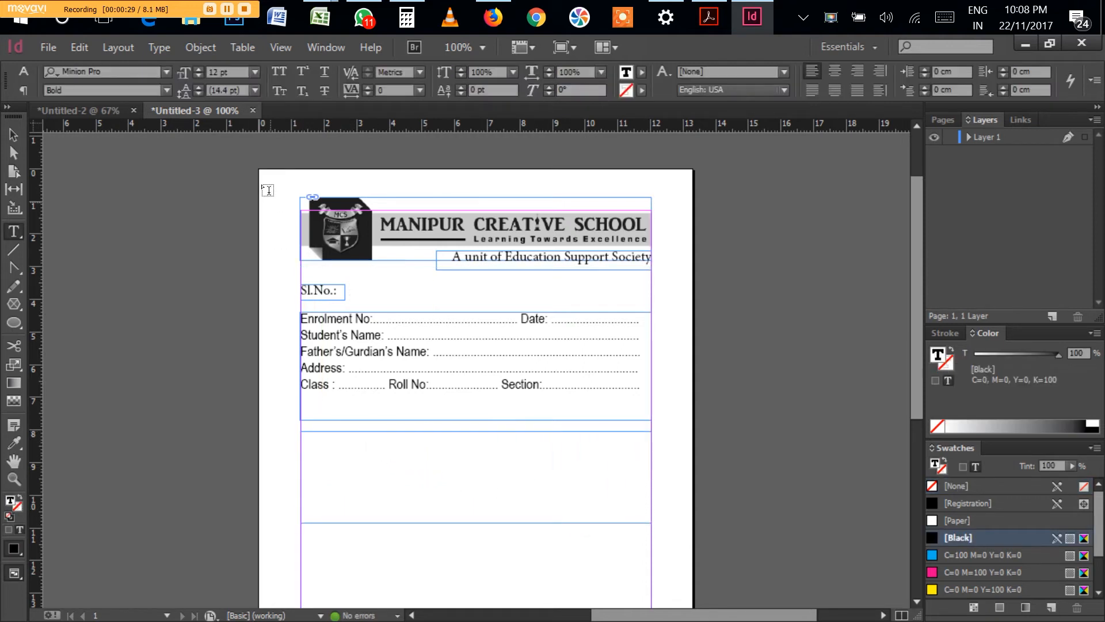
left_click(242, 47)
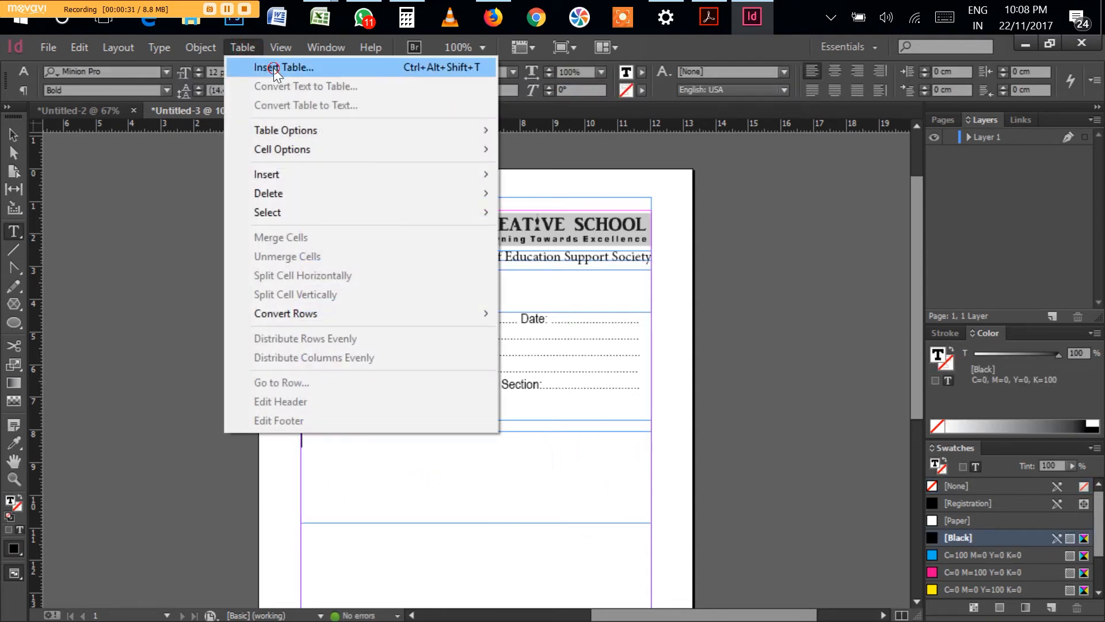
left_click(286, 67)
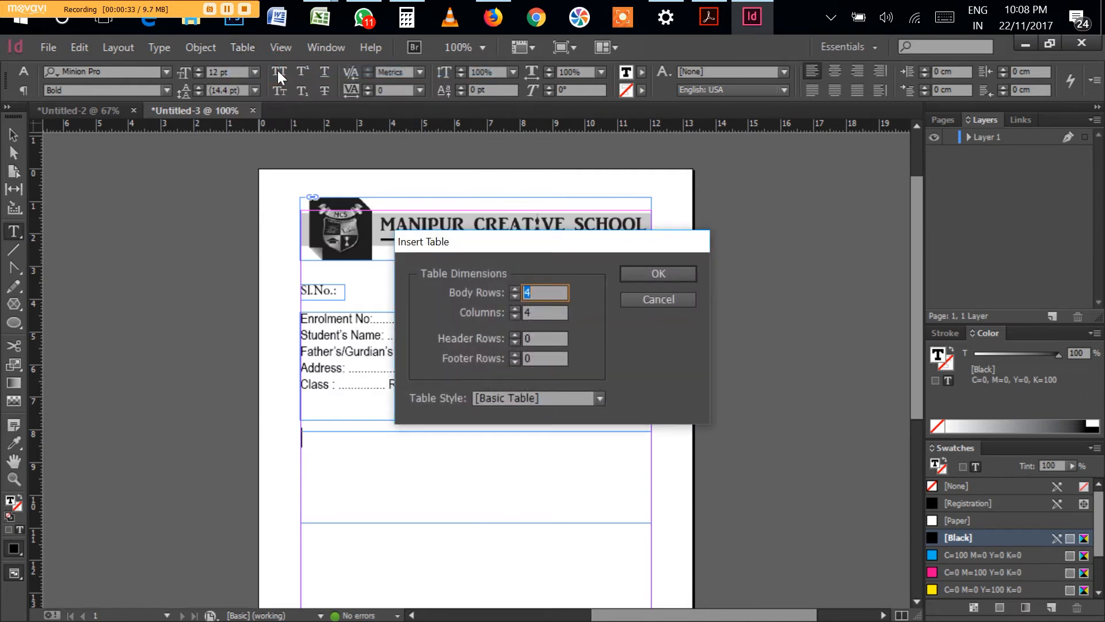
left_click_drag(551, 241, 516, 235)
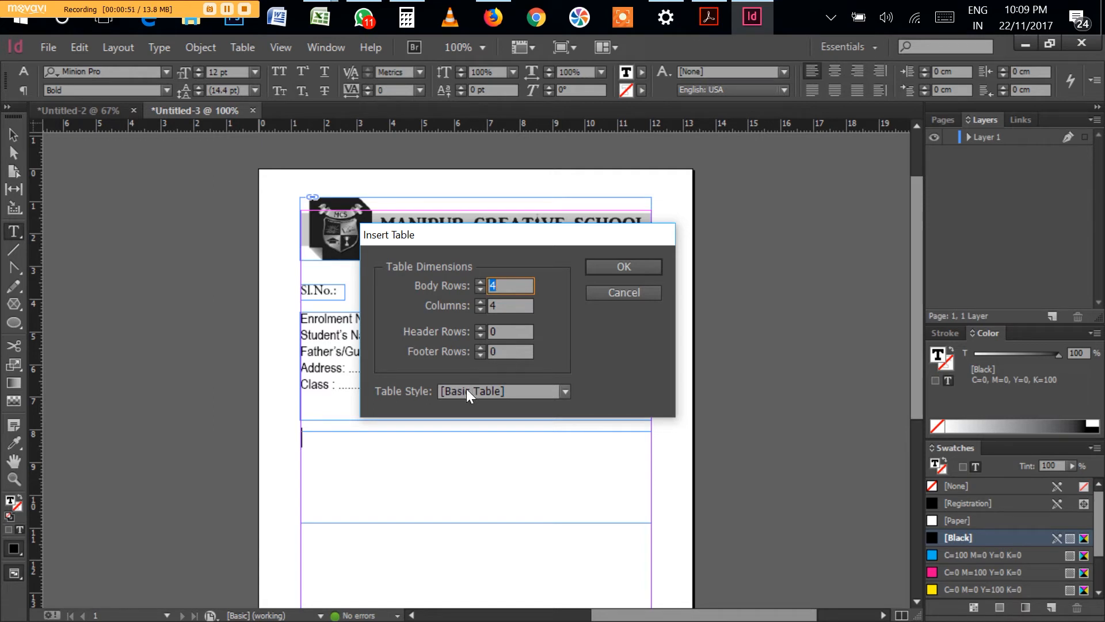
left_click(564, 392)
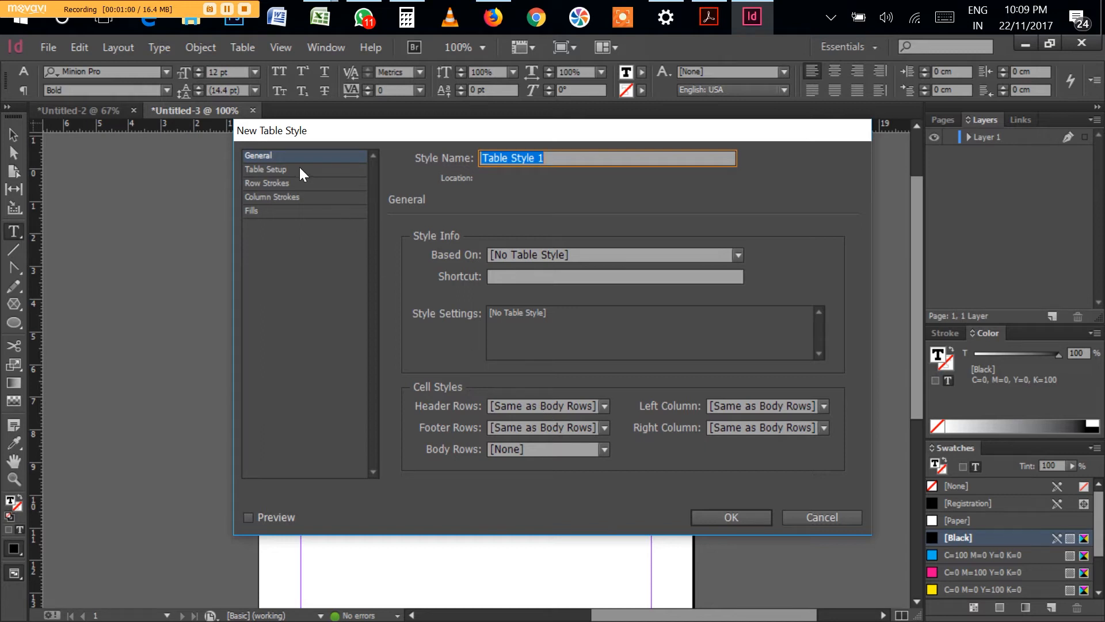
View the style's Row Strokes and General settings, then cancel the new table style
left_click(266, 183)
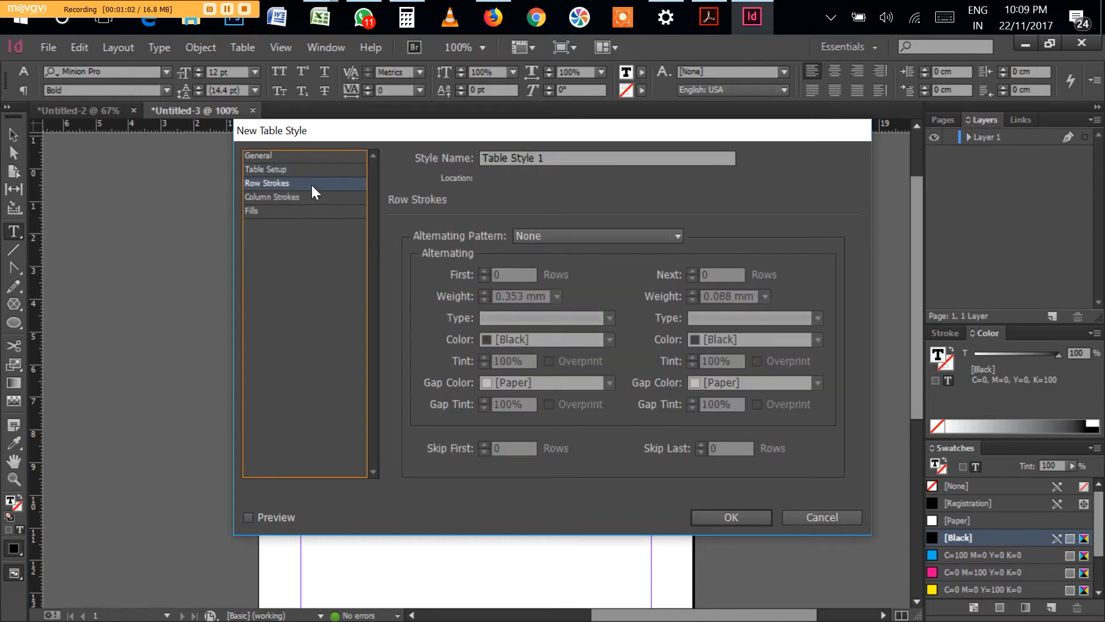
left_click(258, 155)
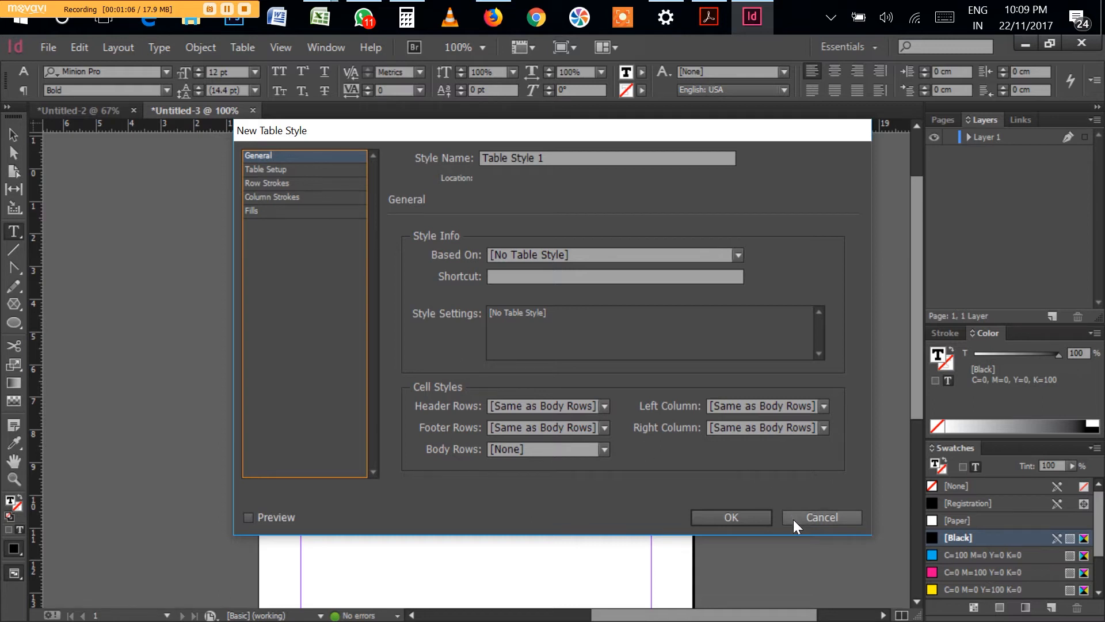
mouse_move(794, 529)
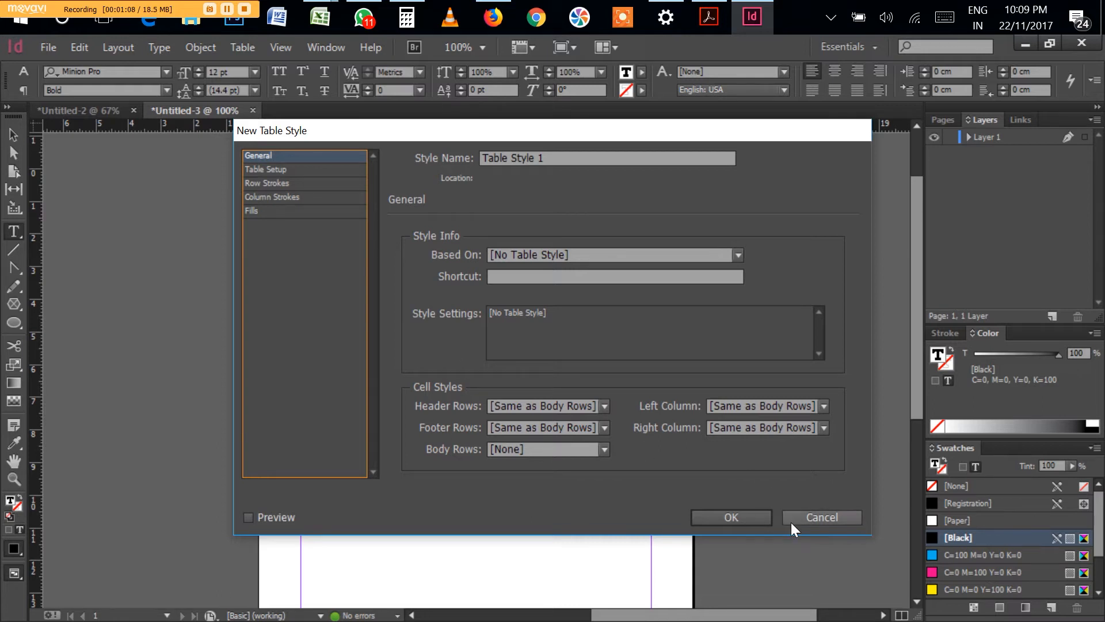
left_click(820, 517)
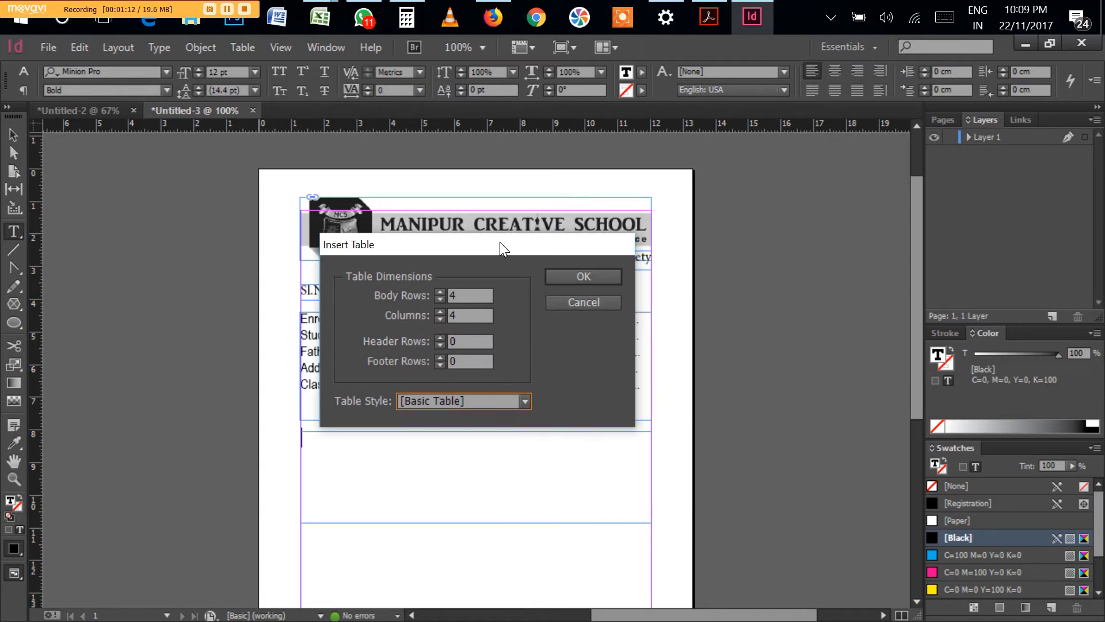
Insert the 4-by-4 table and select its last column
left_click(583, 276)
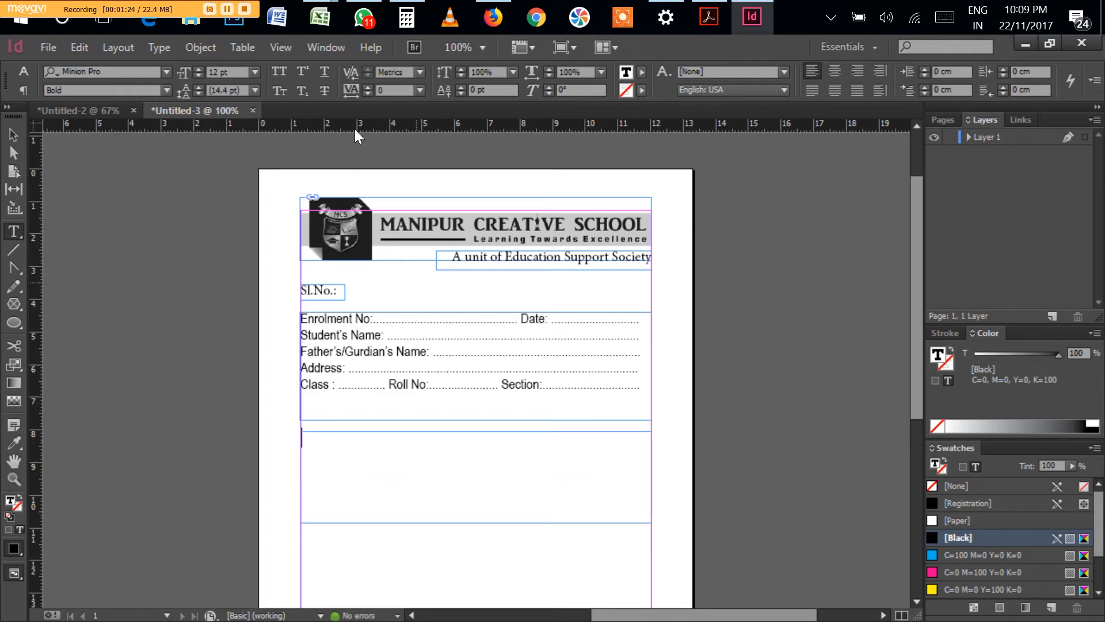
left_click(708, 17)
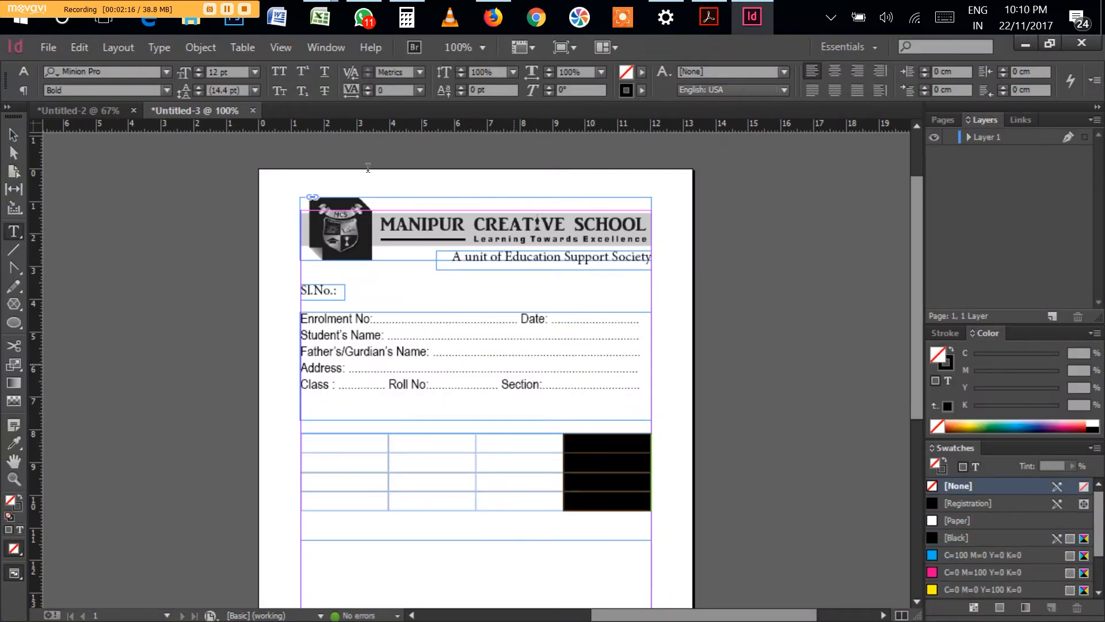
Delete the fourth column and begin typing the Sl.No header in the first cell
left_click(242, 47)
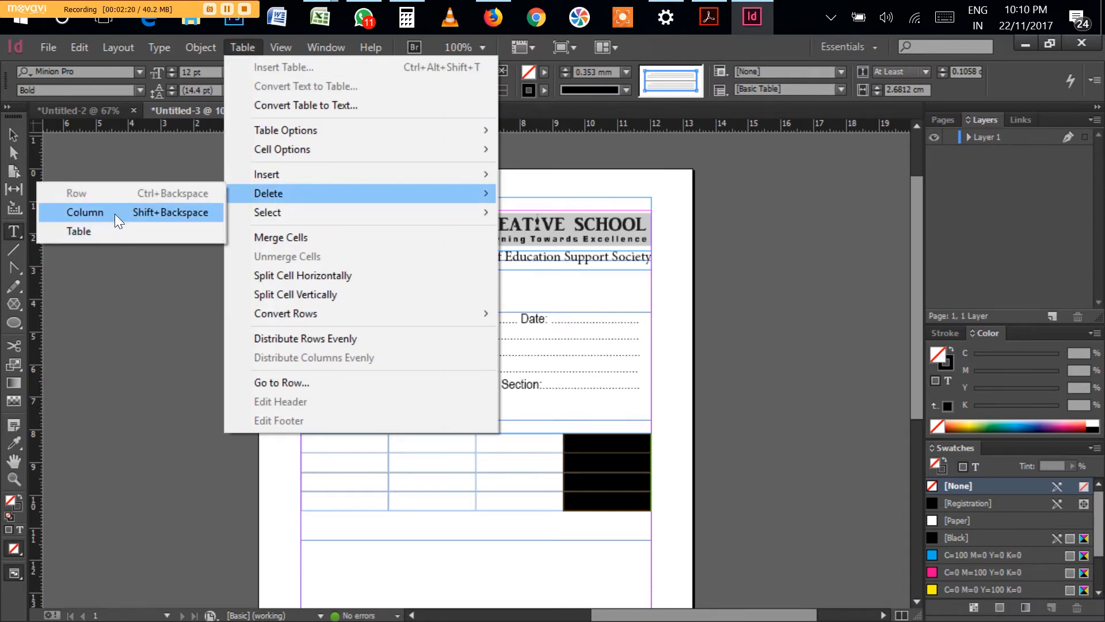
left_click(85, 212)
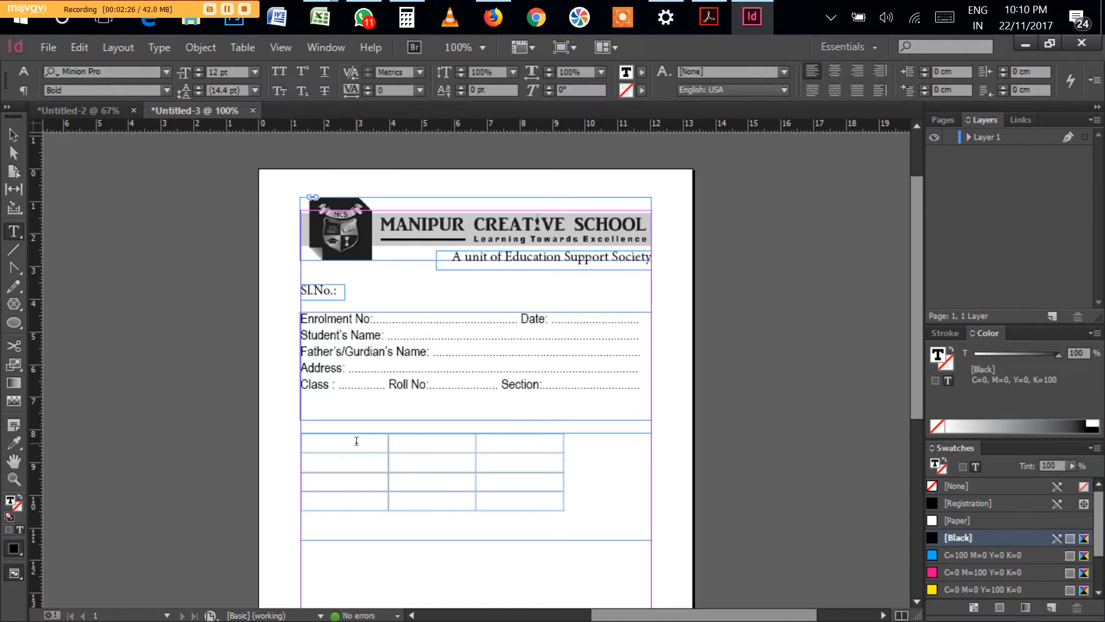
type("Sl")
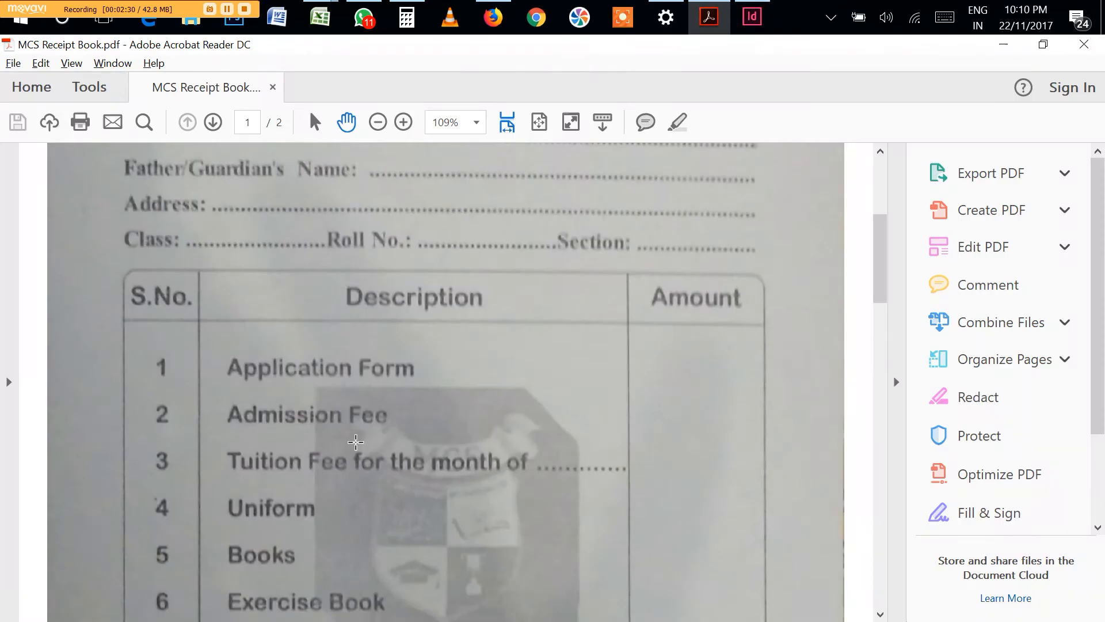
left_click(751, 15)
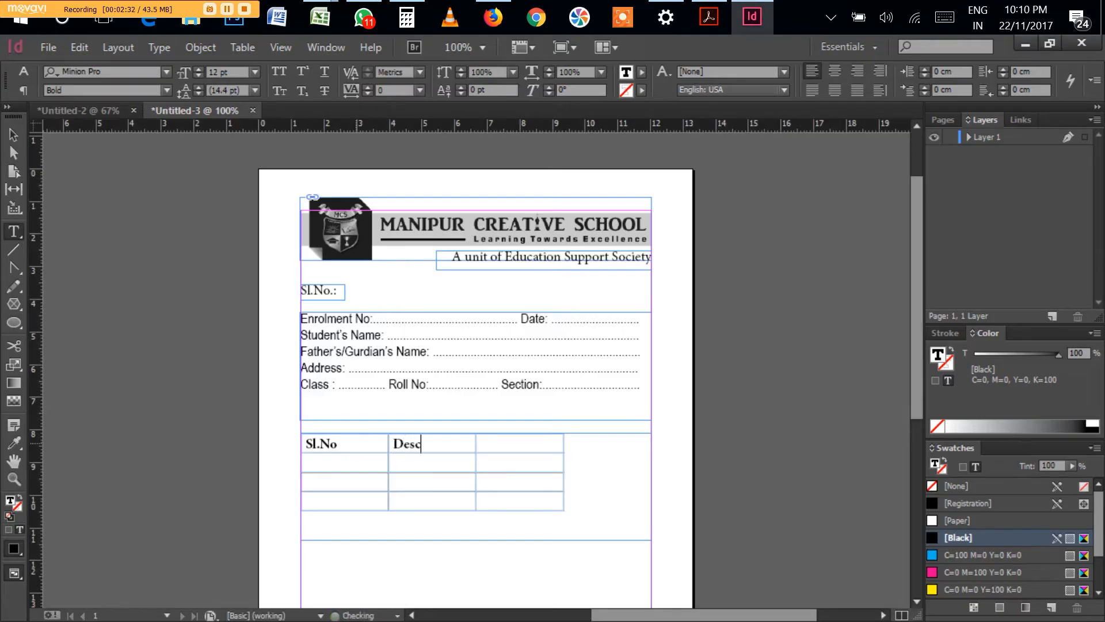
Type 'Description' and 'Amount' into the second and third header cells
type("ription")
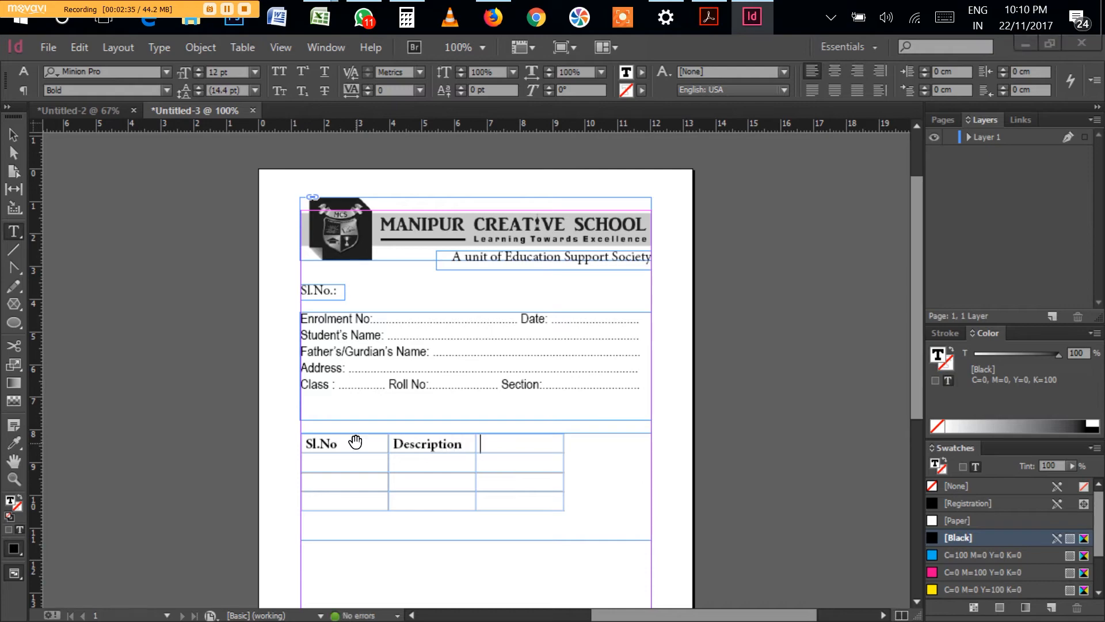
type("Ano")
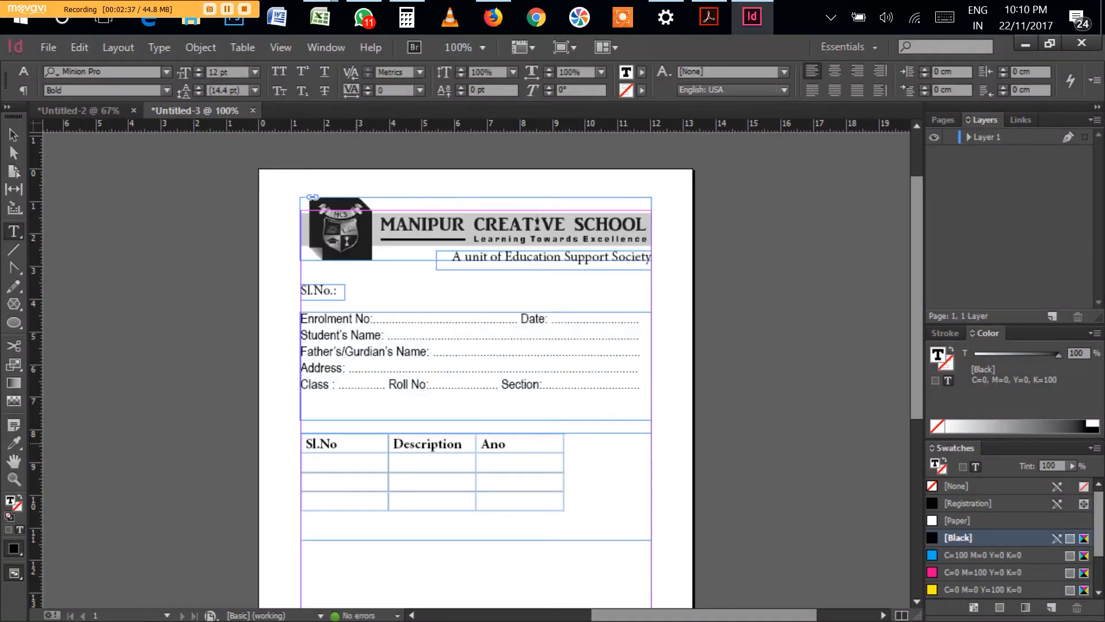
type("mount")
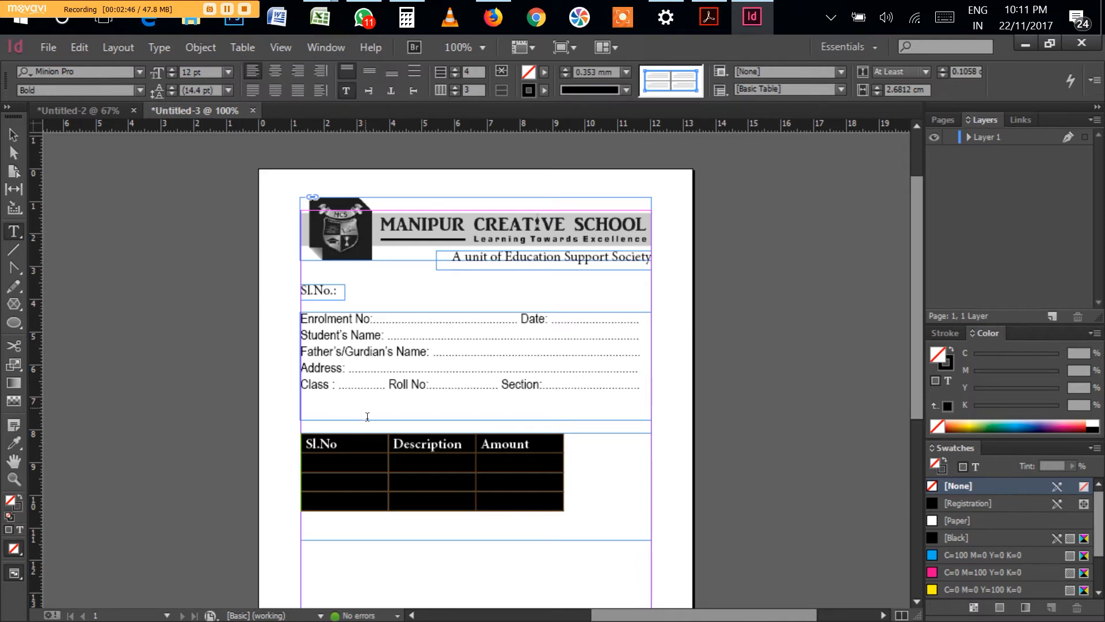
mouse_move(252, 72)
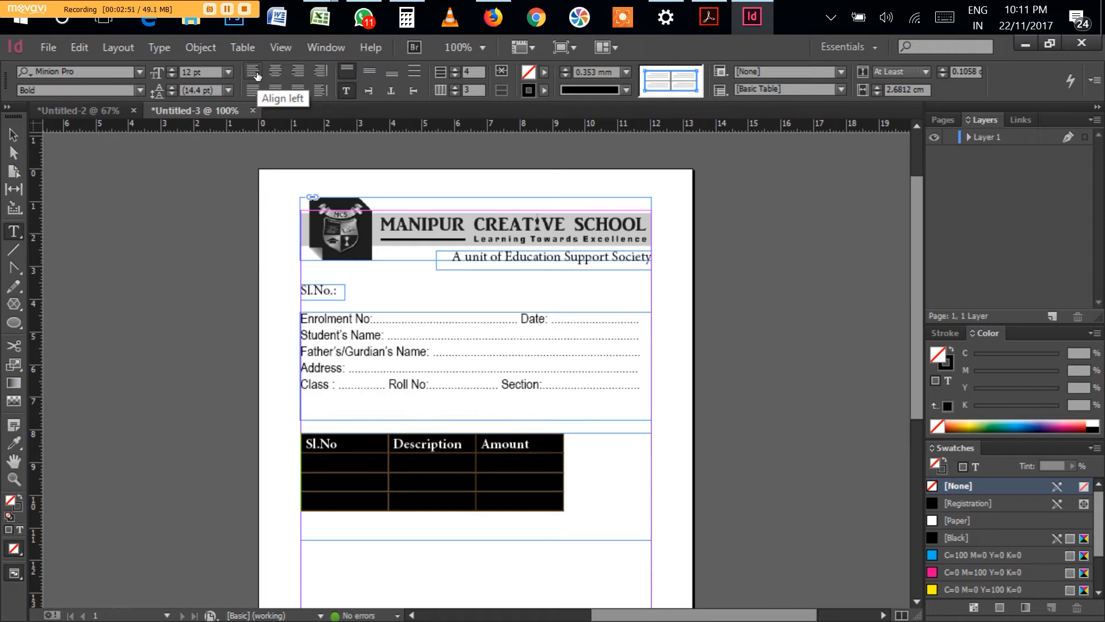
mouse_move(275, 72)
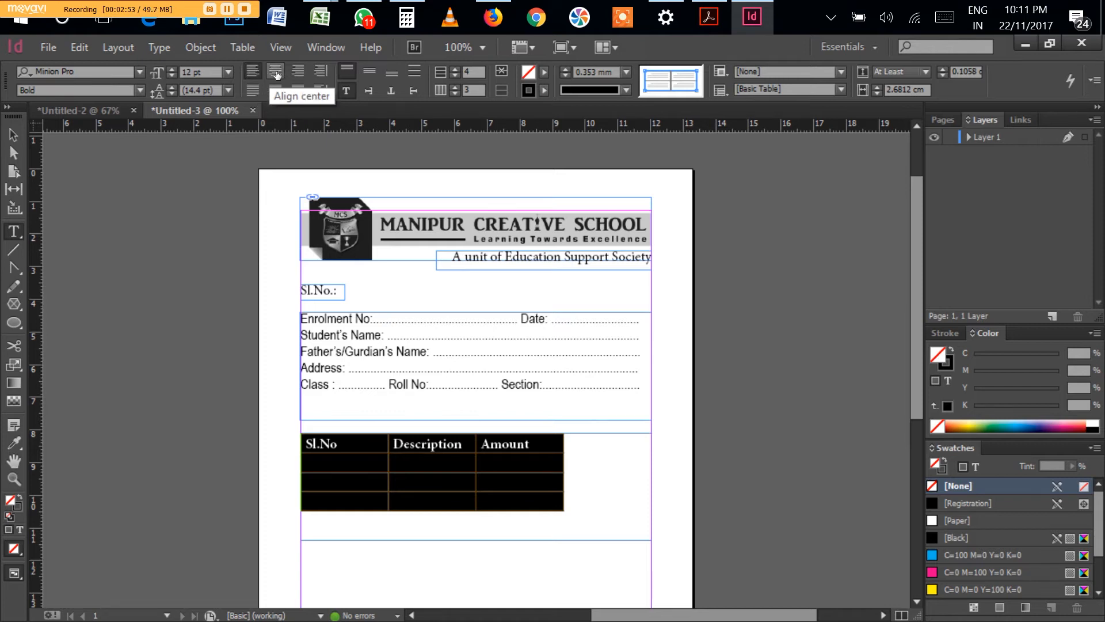
mouse_move(323, 78)
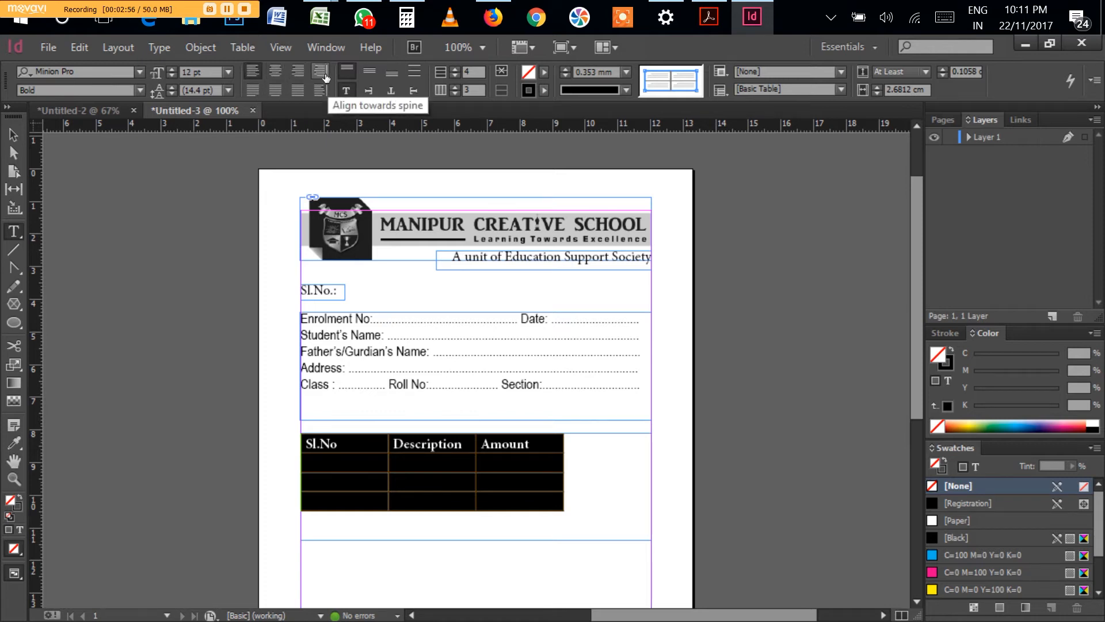
mouse_move(119, 80)
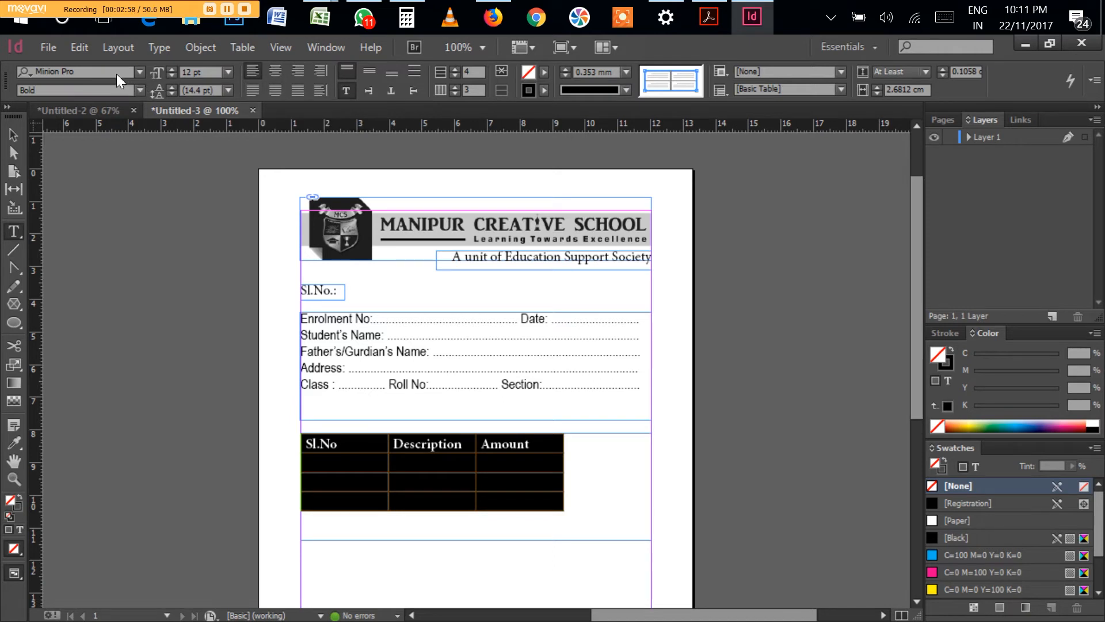
mouse_move(197, 81)
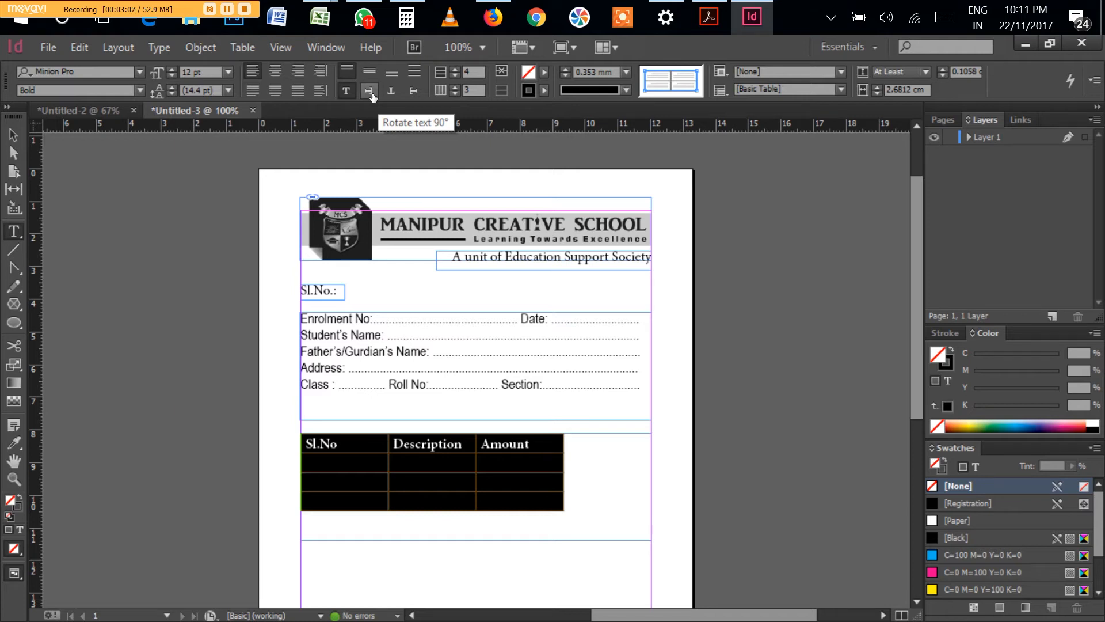
mouse_move(411, 107)
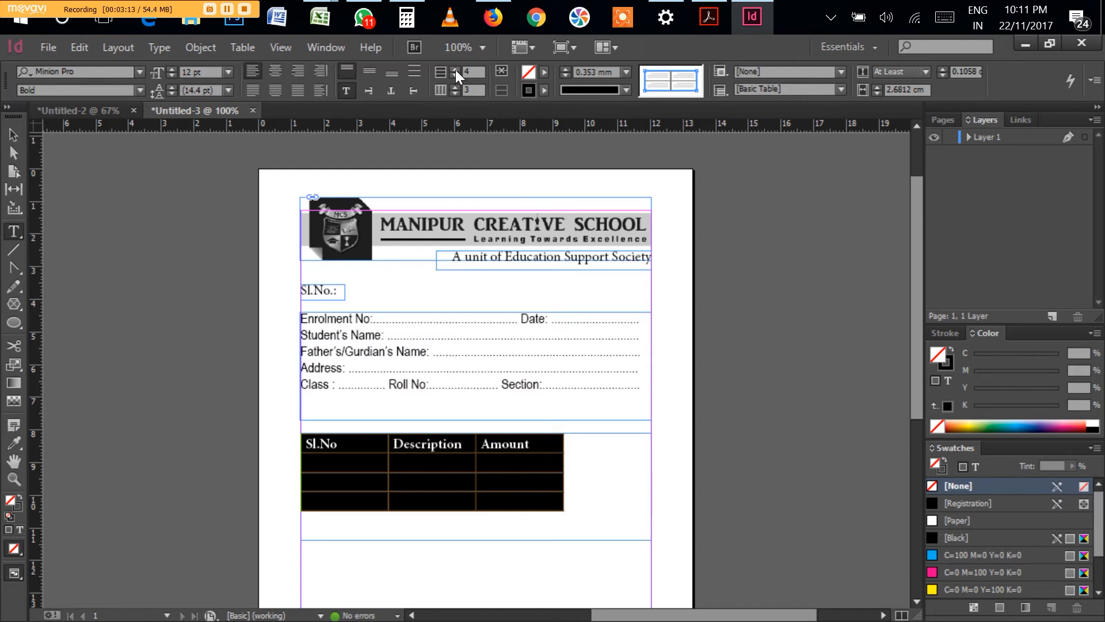
mouse_move(500, 71)
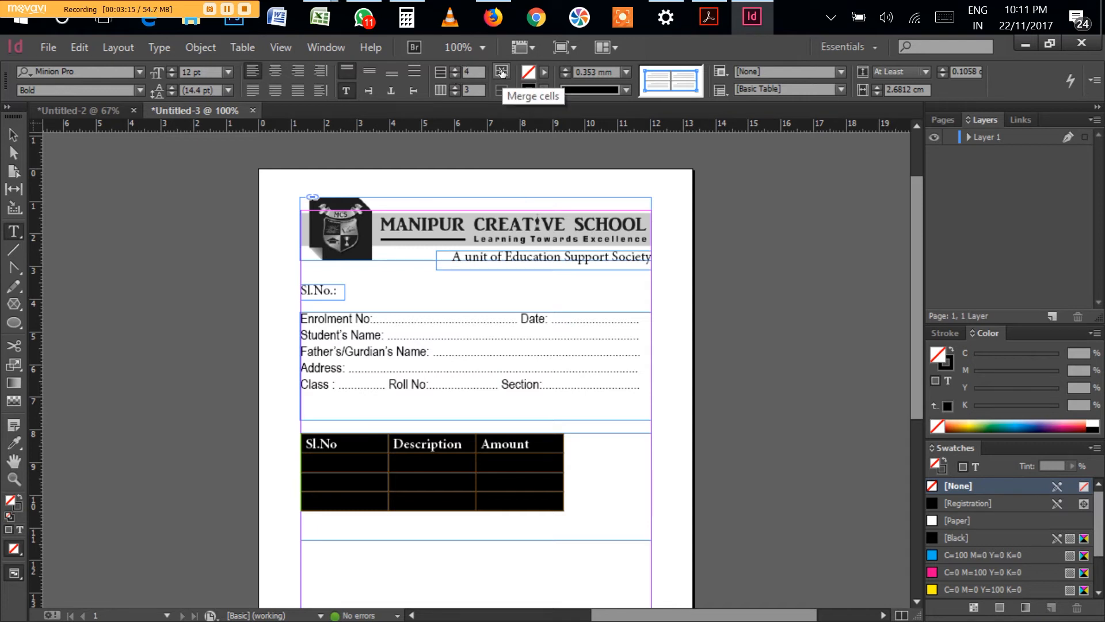
Raise the table's Number of Columns from 3 to 4 in the Control panel
left_click(501, 71)
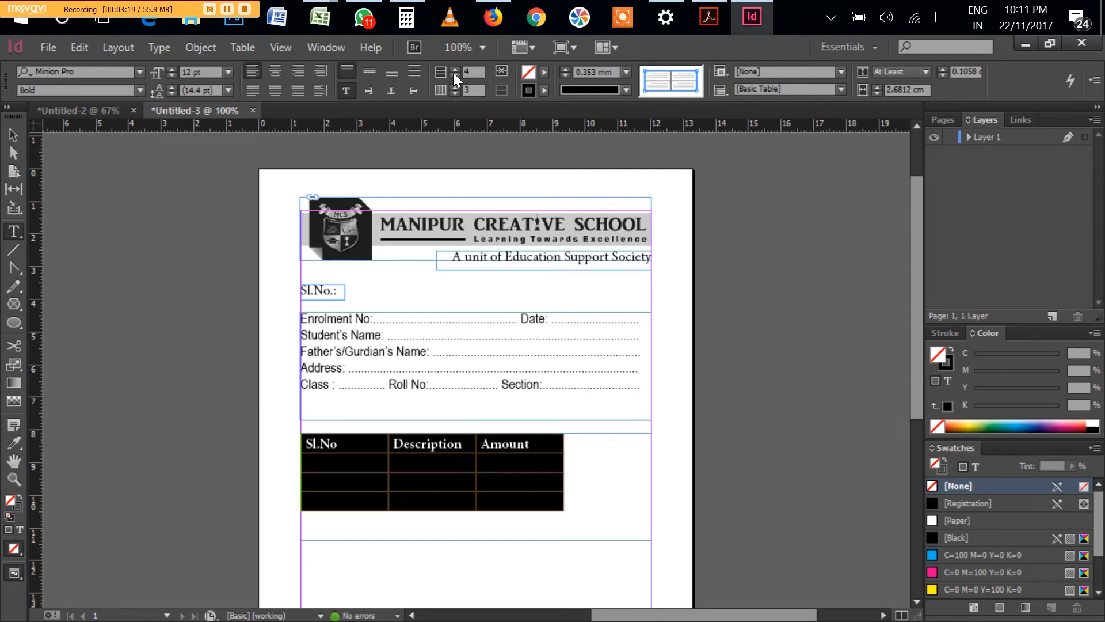
mouse_move(442, 72)
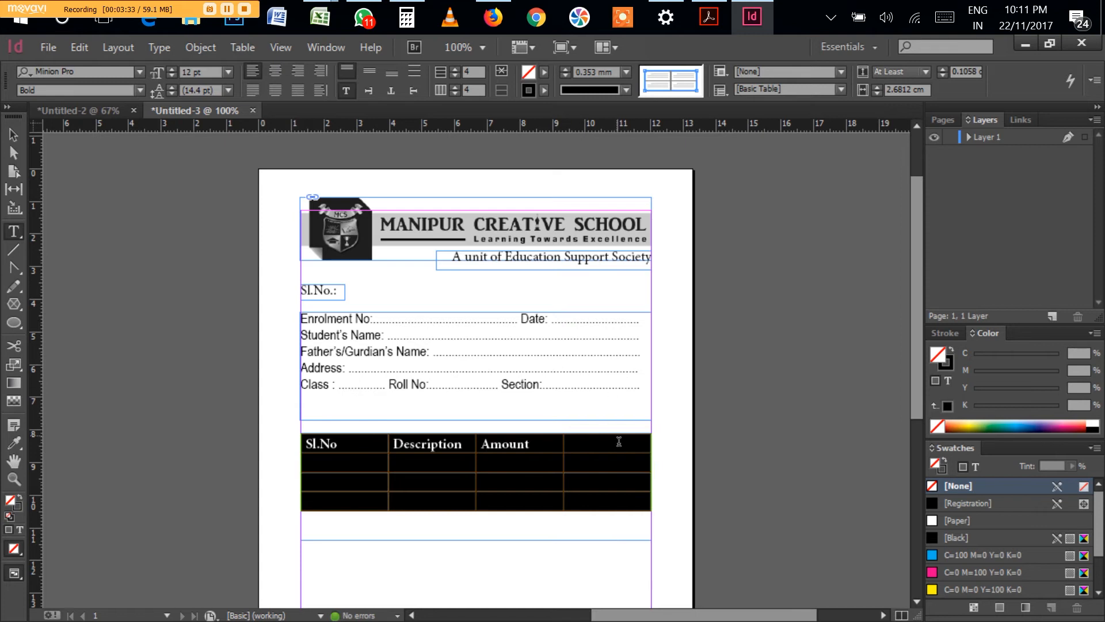
Set the column count back to 3 and confirm deleting the extra column
left_click(440, 90)
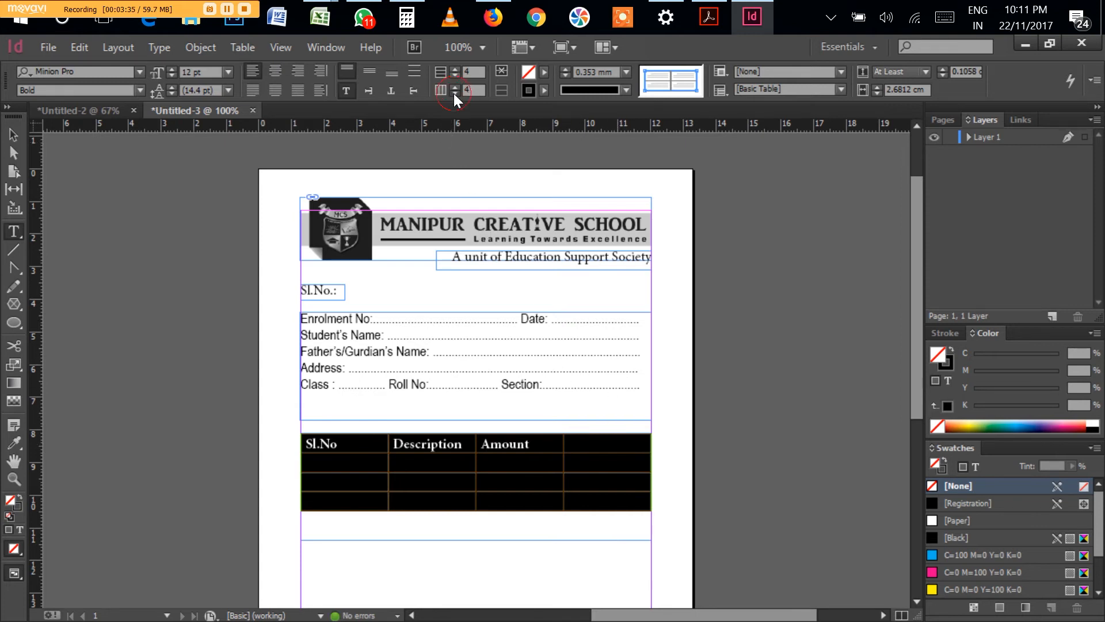
left_click(473, 90)
type("3")
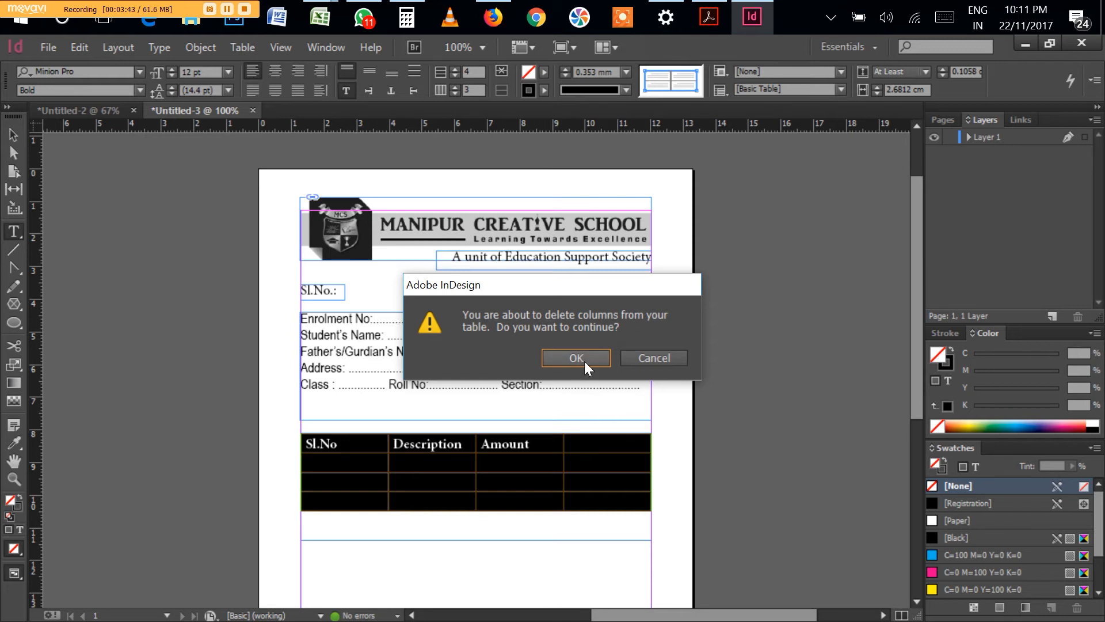
left_click(575, 358)
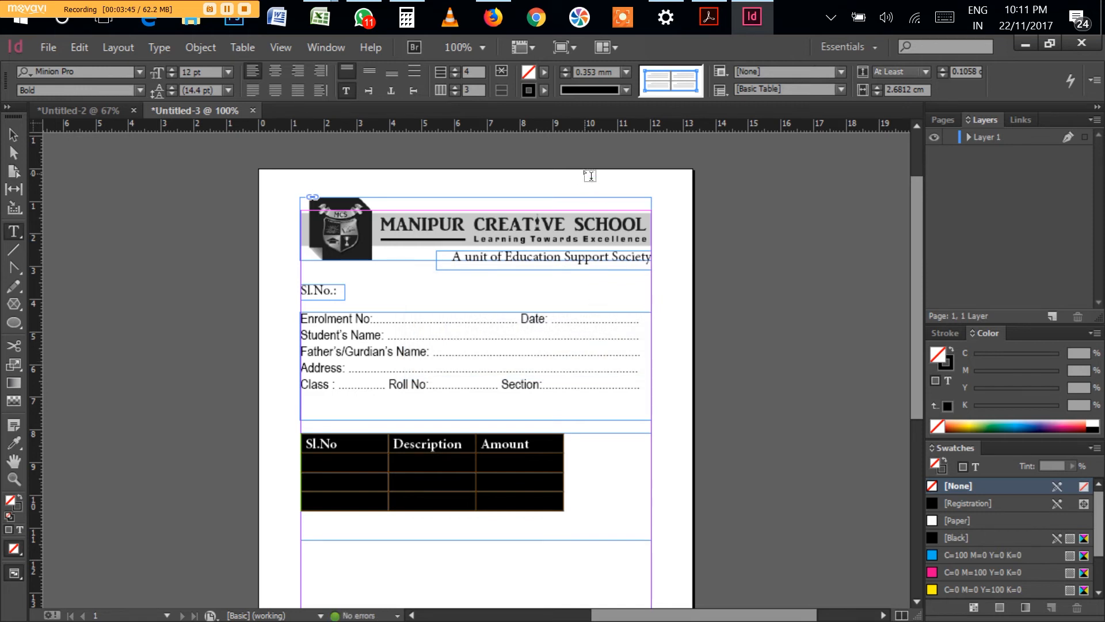
mouse_move(544, 78)
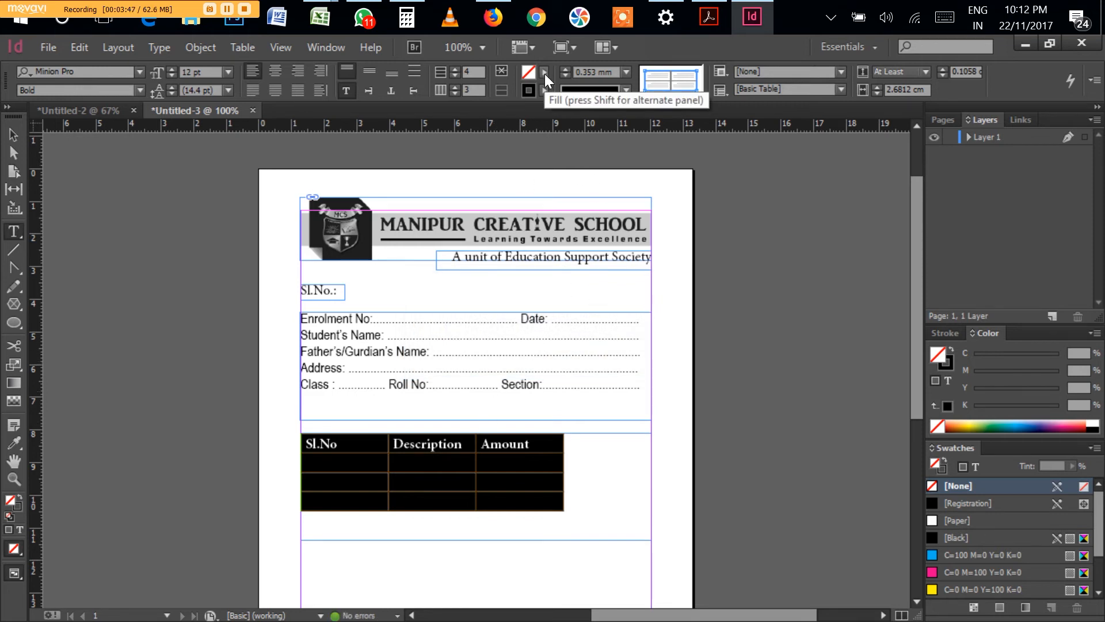
left_click(545, 73)
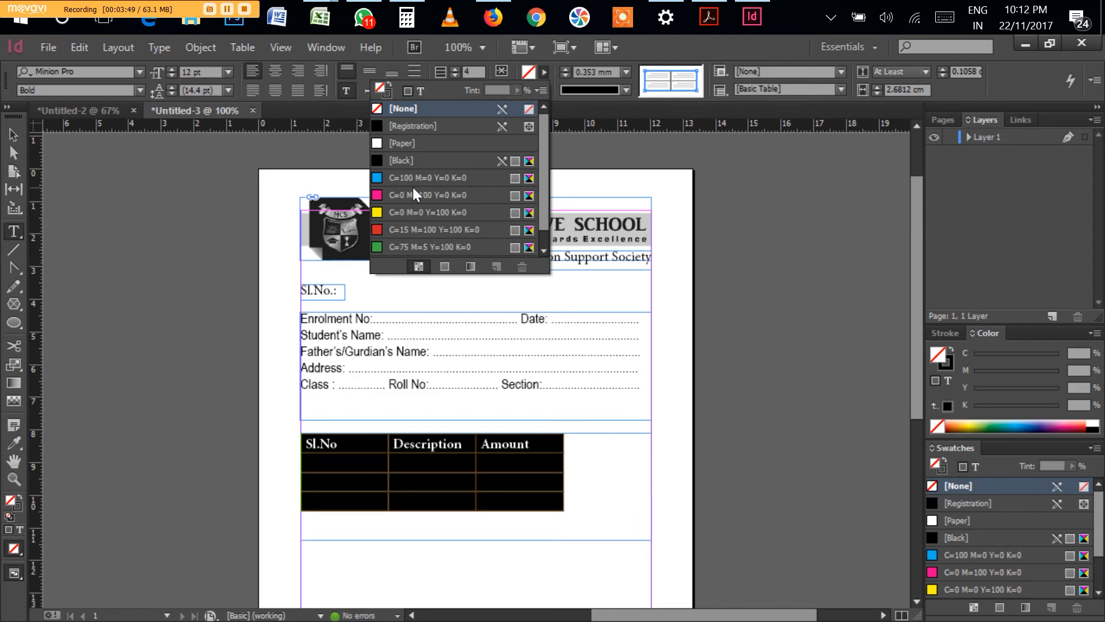
mouse_move(414, 199)
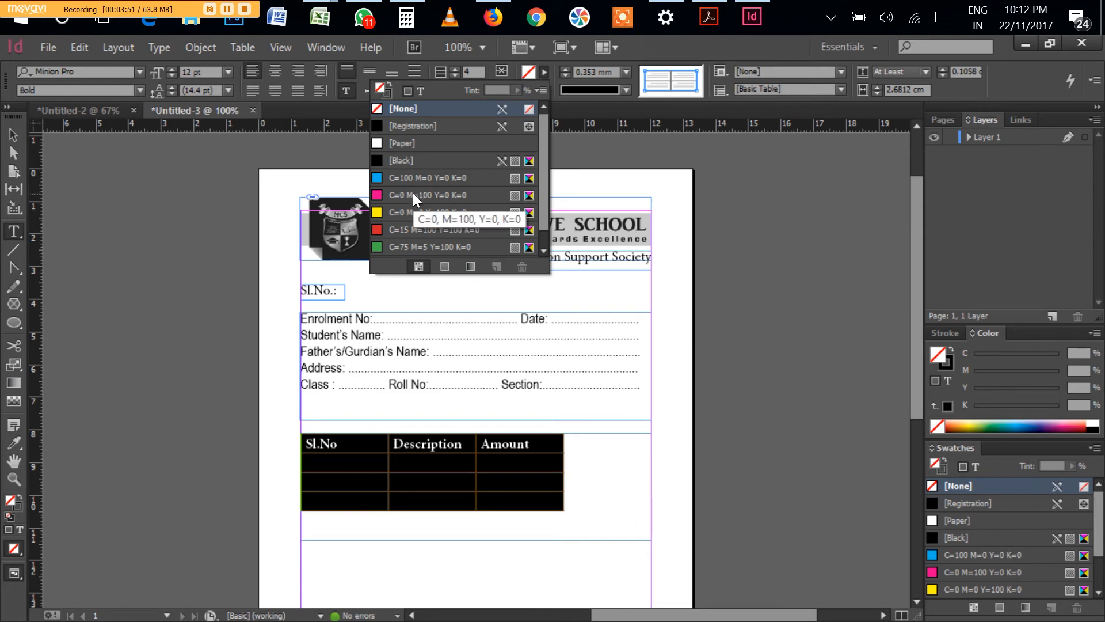
left_click(428, 194)
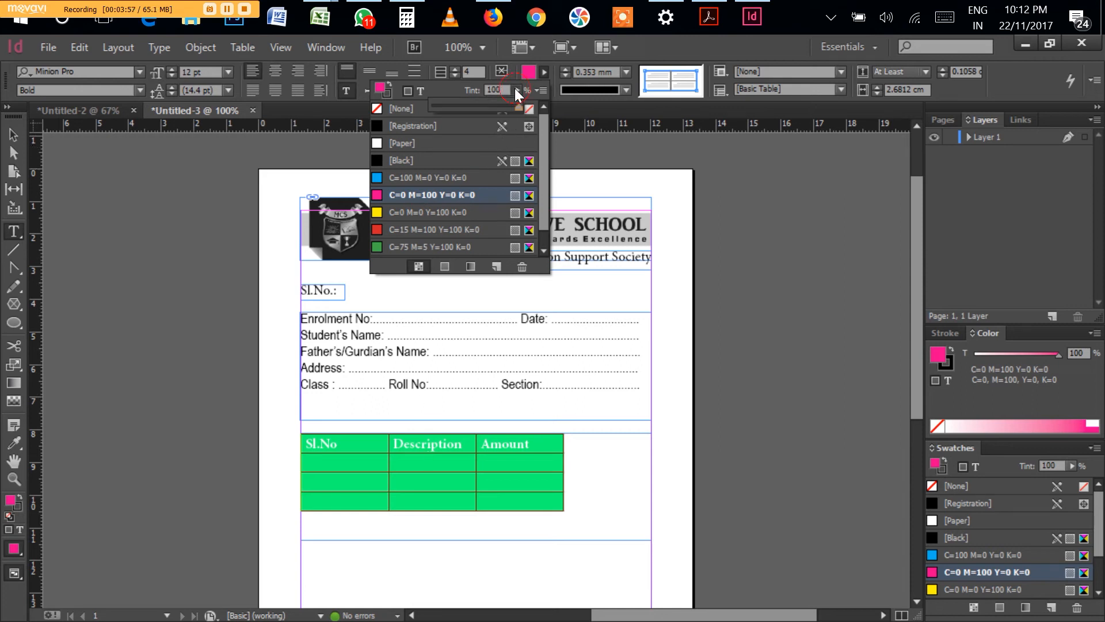
left_click_drag(519, 108, 461, 108)
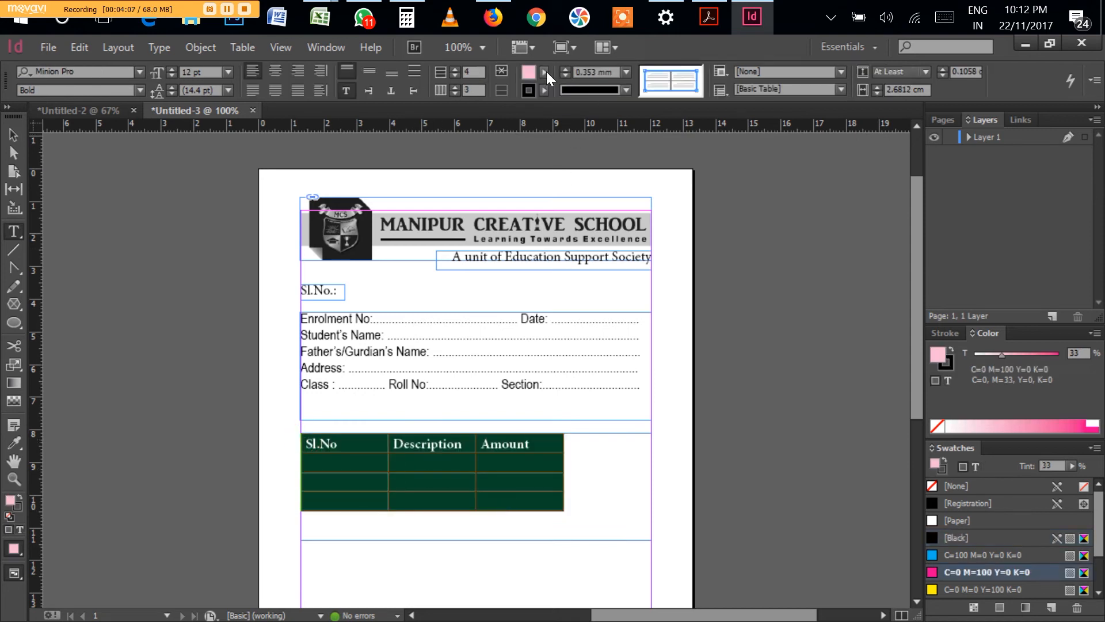
left_click(546, 75)
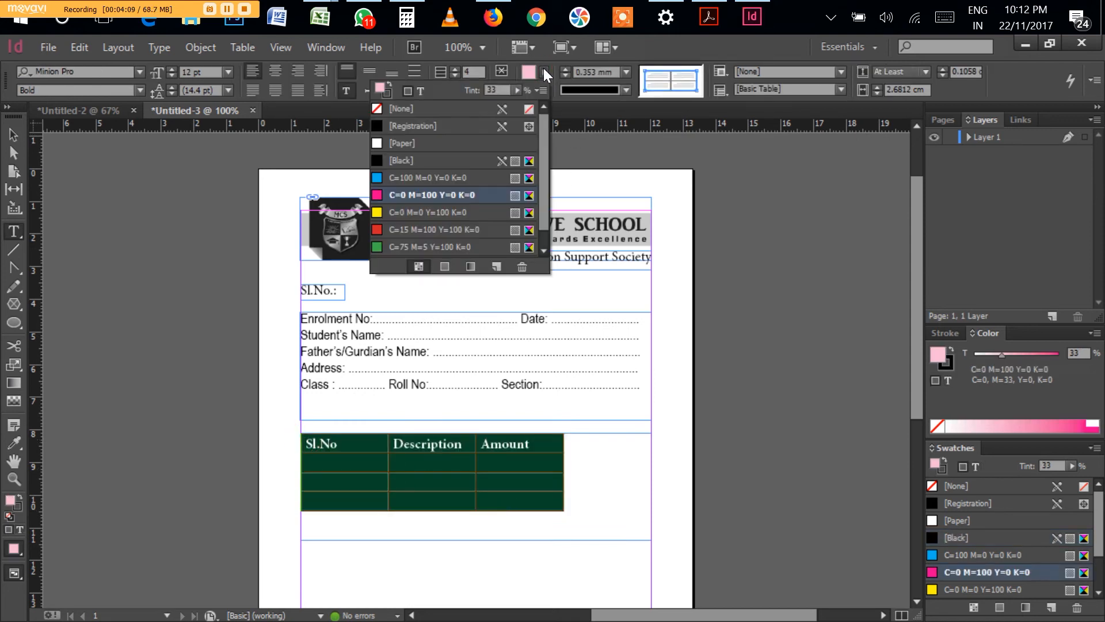
left_click(402, 109)
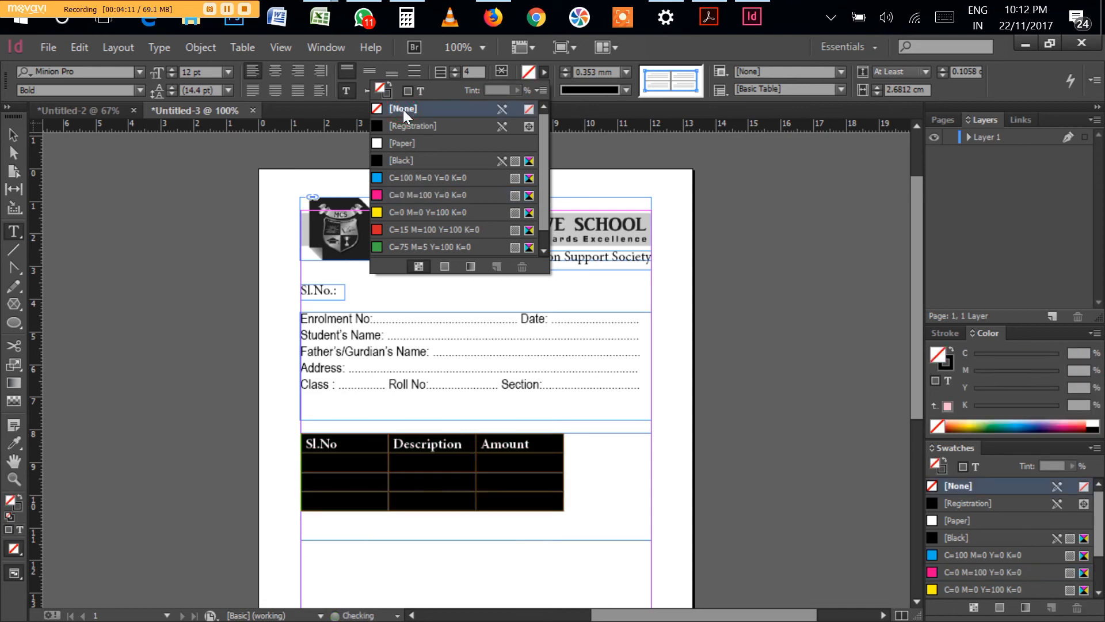
left_click(403, 109)
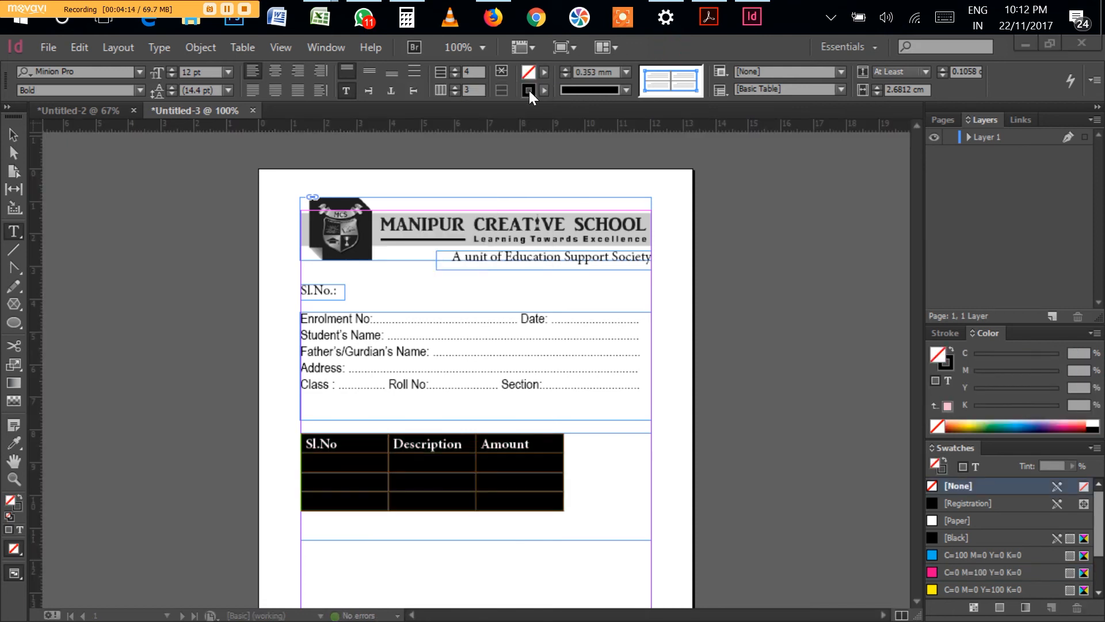
mouse_move(547, 99)
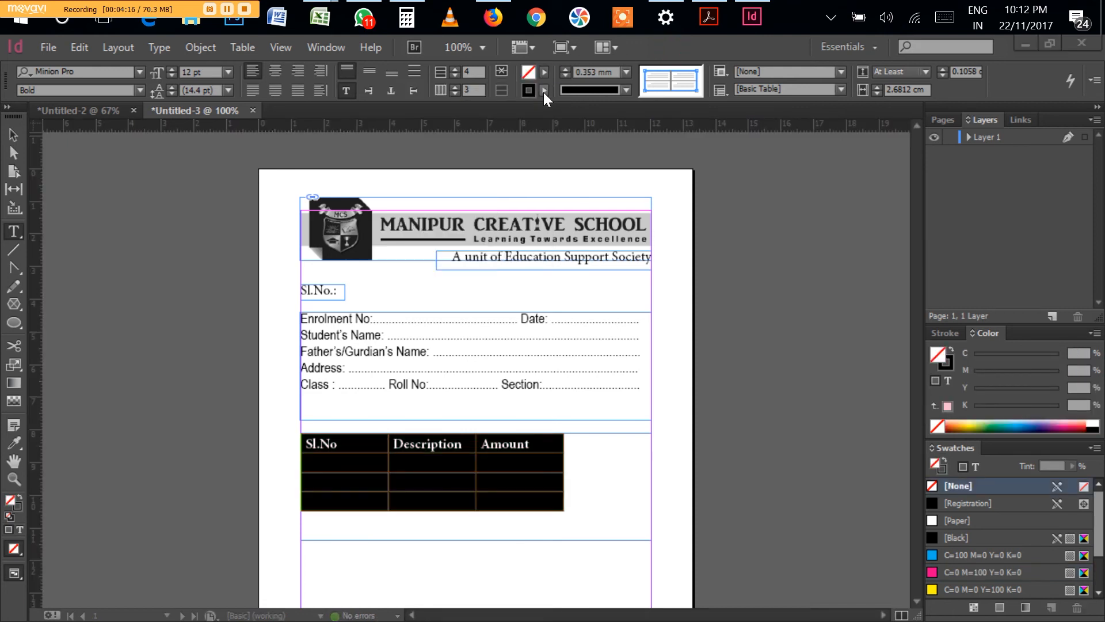
Give the table stroke the red swatch C=15 M=100 Y=100 K=0 at 1 mm weight
left_click(544, 97)
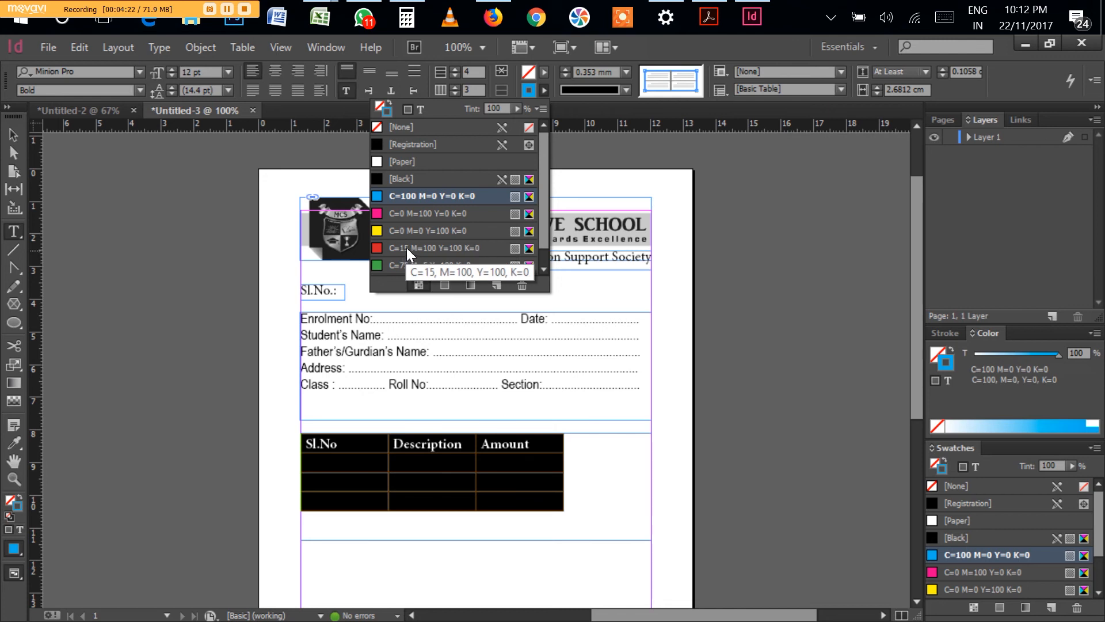
left_click(433, 248)
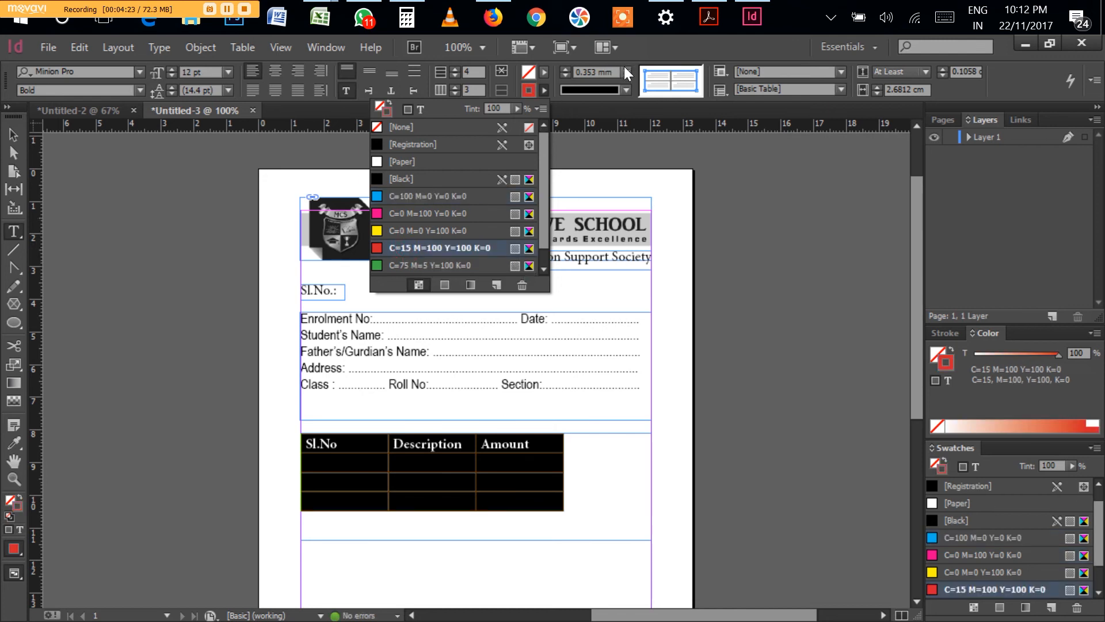
left_click(626, 72)
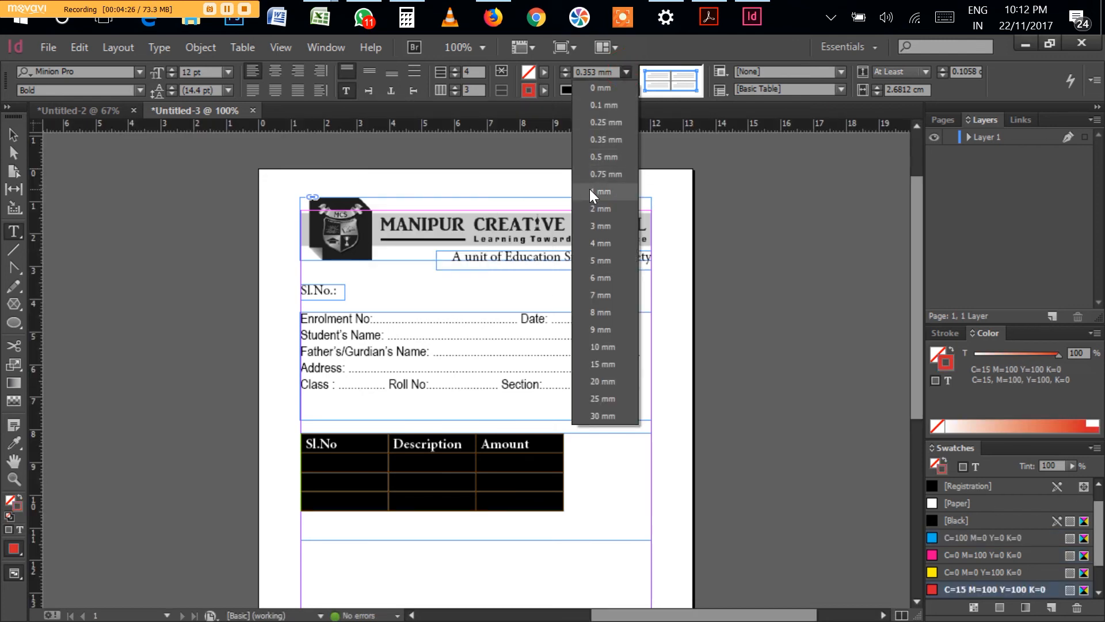
left_click(599, 191)
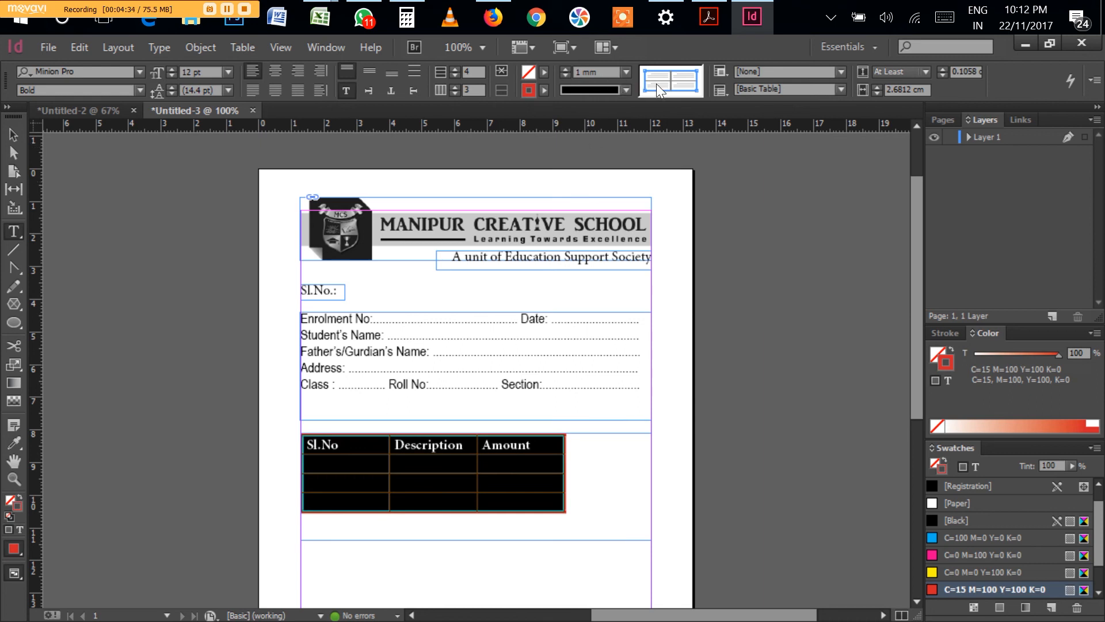
mouse_move(564, 341)
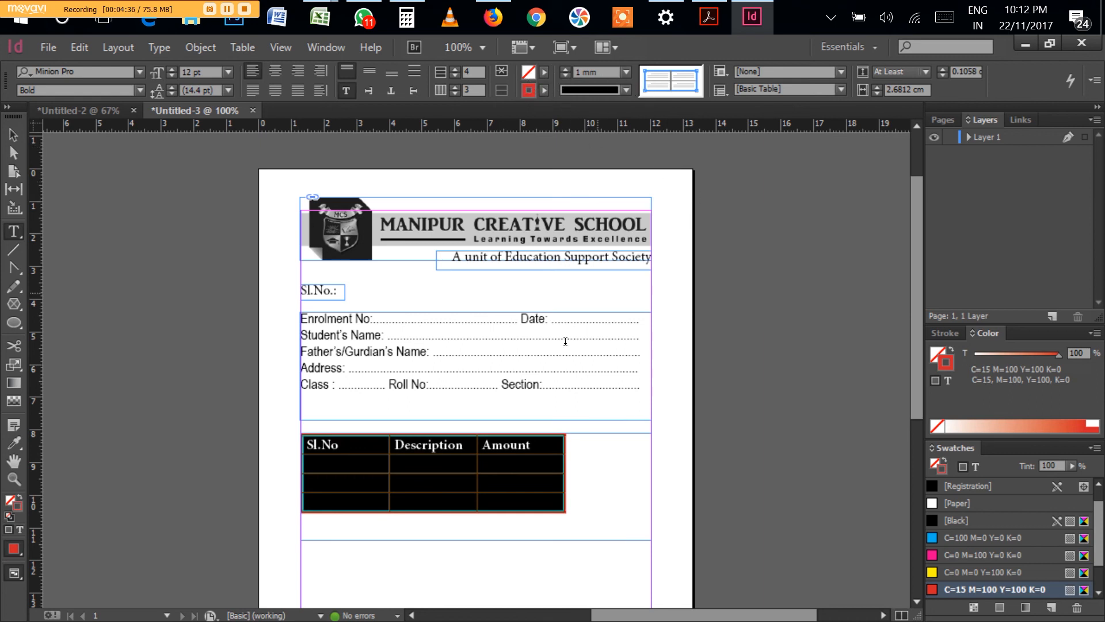
left_click(495, 446)
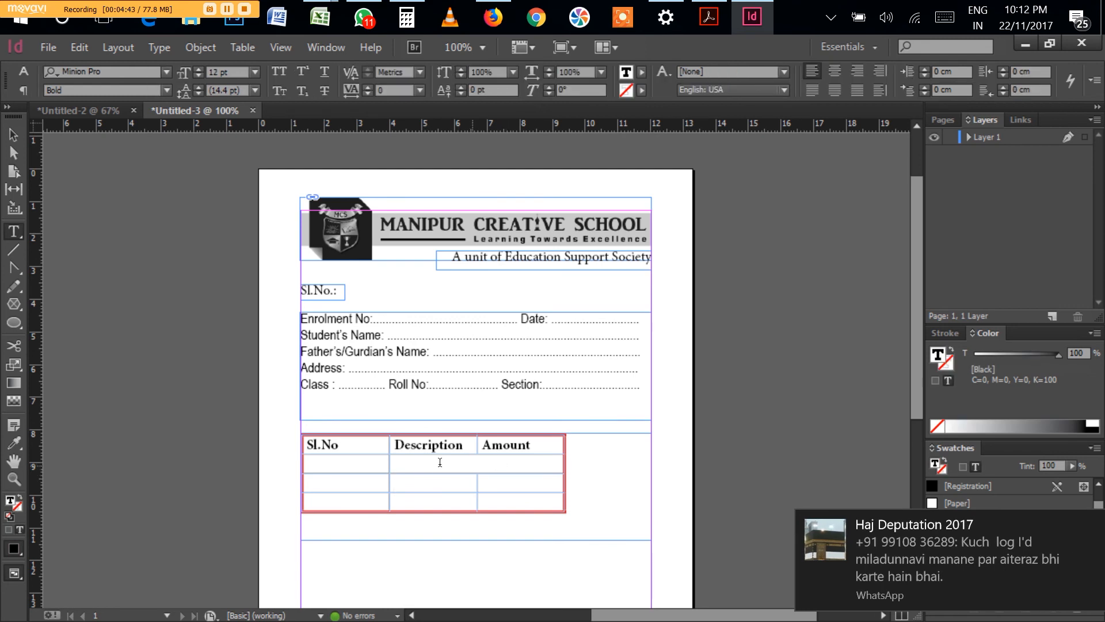
mouse_move(397, 471)
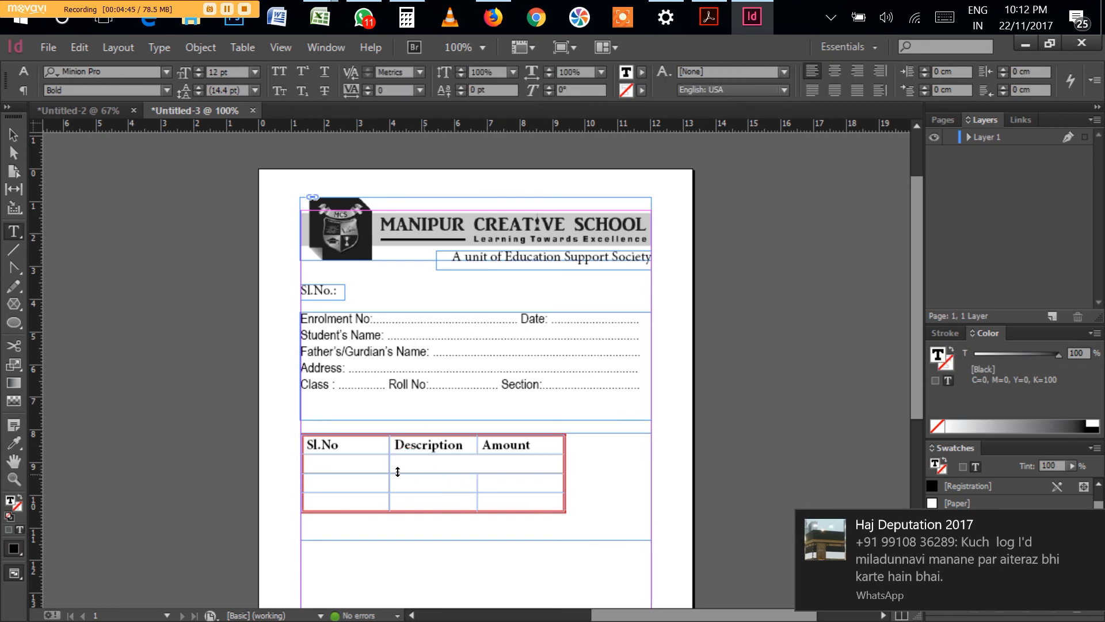
left_click(476, 463)
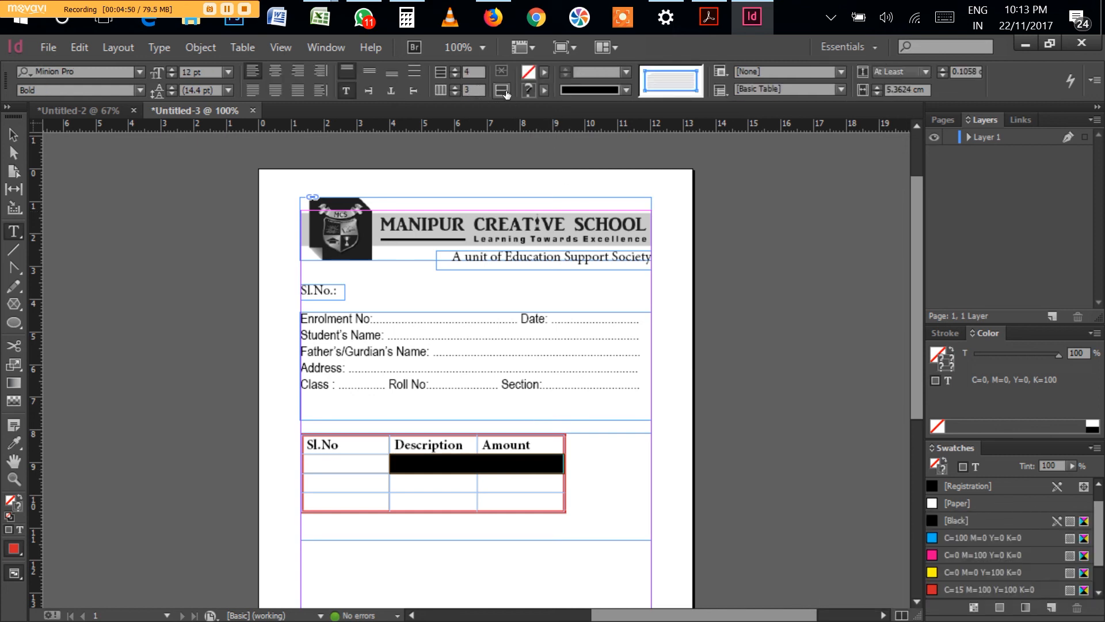
mouse_move(534, 94)
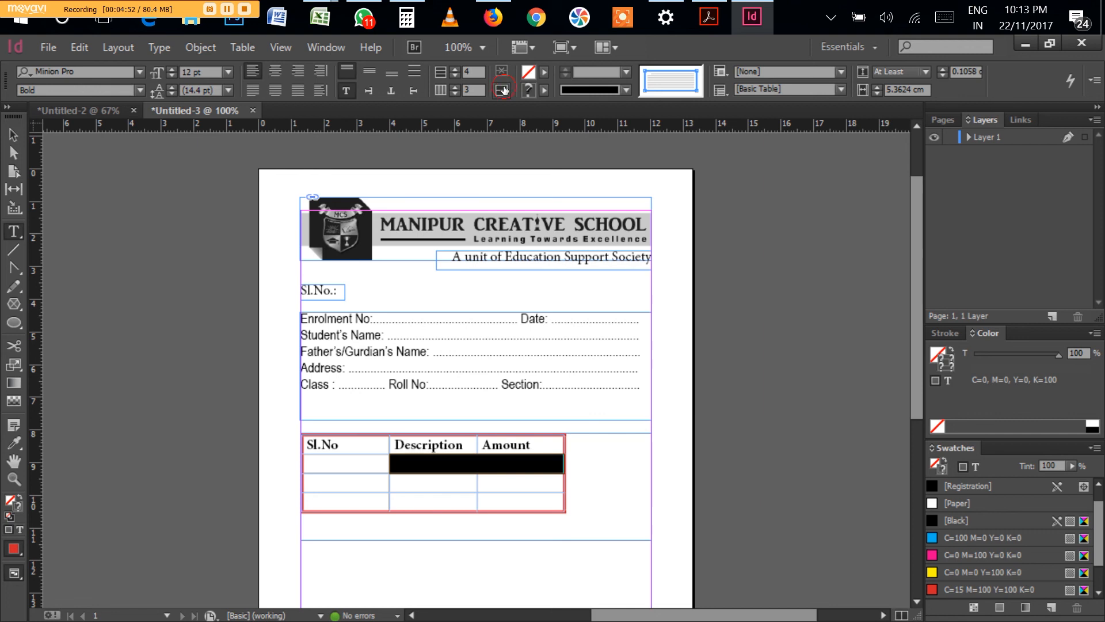
left_click(502, 89)
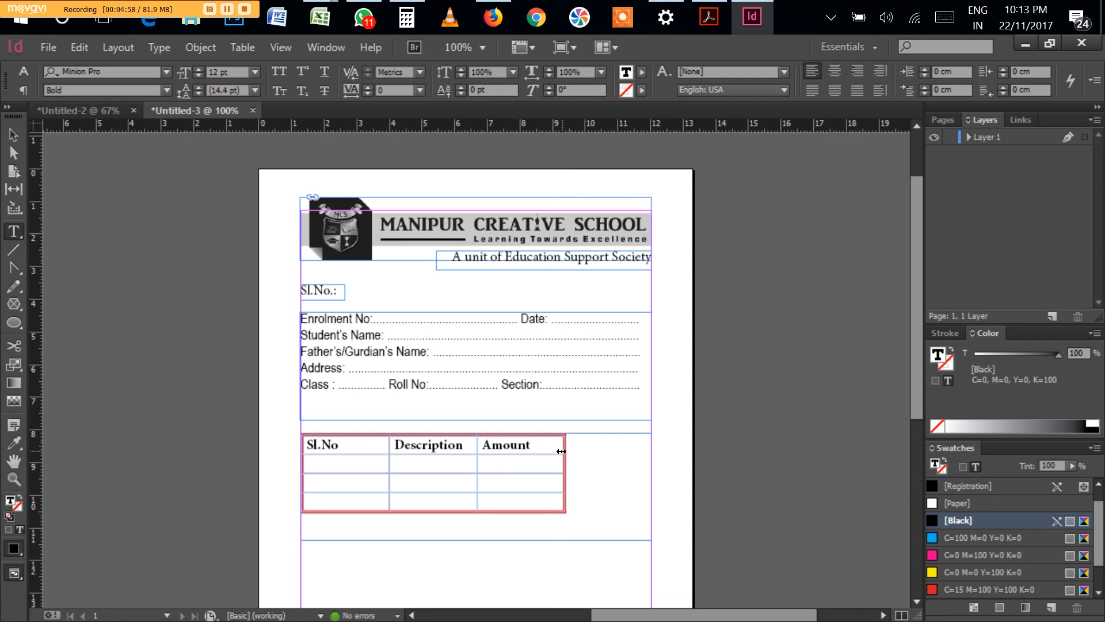
left_click(482, 464)
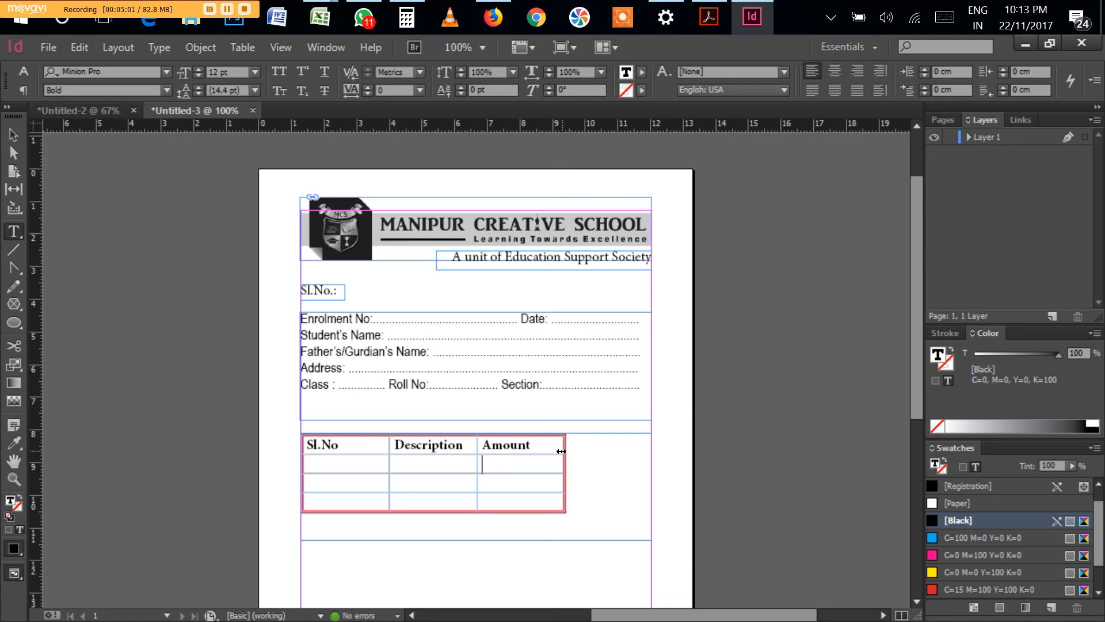